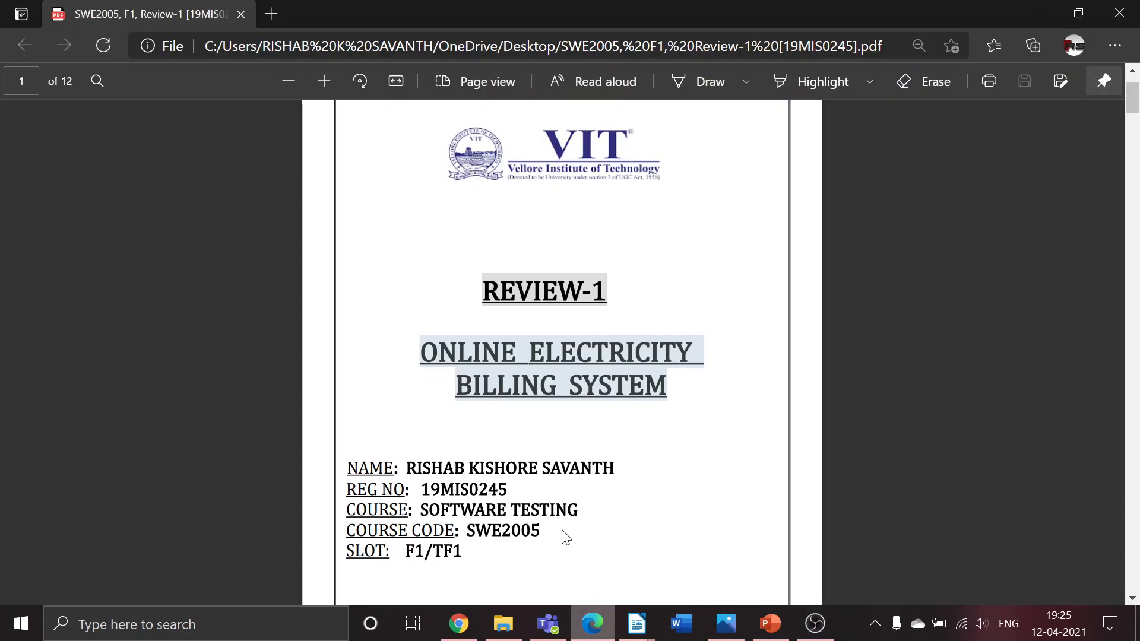
{"action": "mouse_move", "coordinate": [502, 427]}
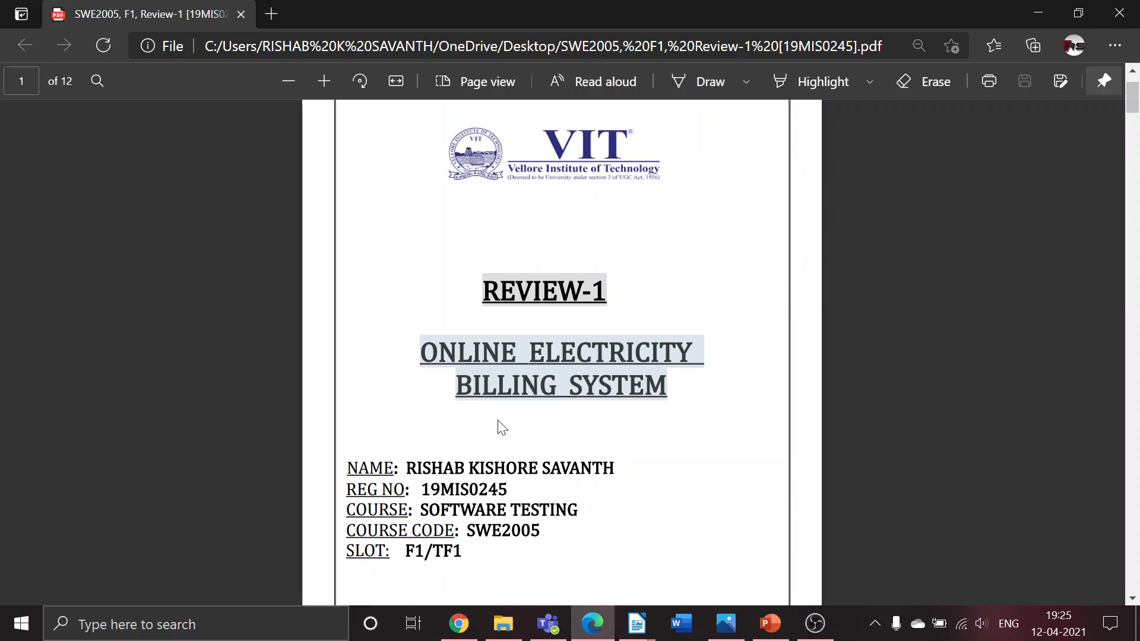
Step: Scroll down from the title page to the Introduction on page 2
{"action": "scroll", "scroll_direction": "down", "scroll_amount": 3}
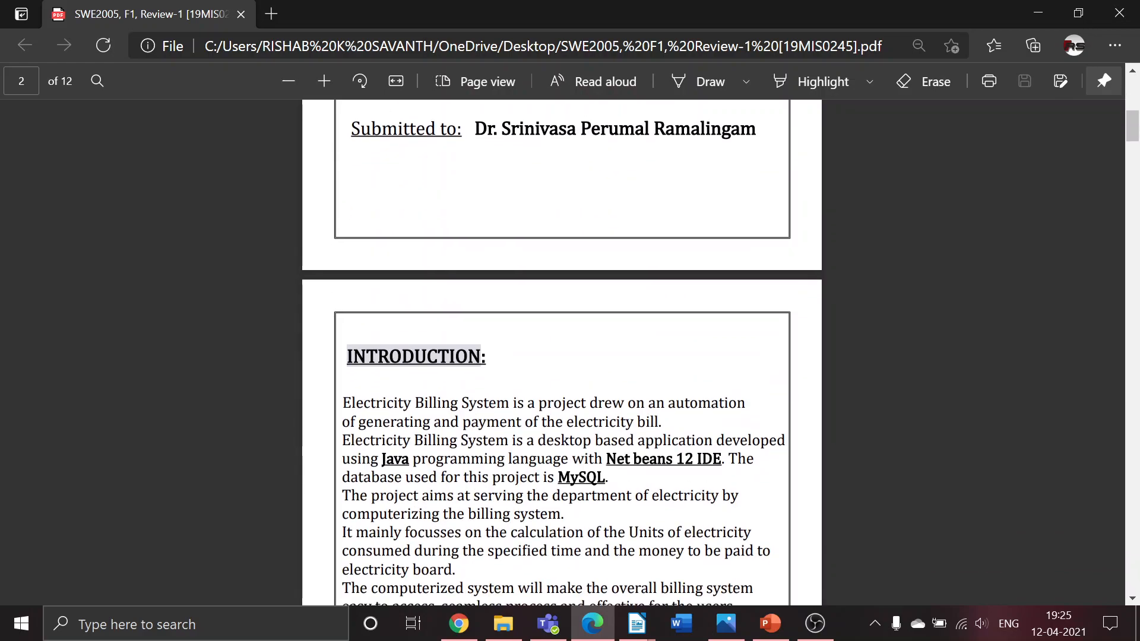
{"action": "scroll", "scroll_direction": "down", "scroll_amount": 3}
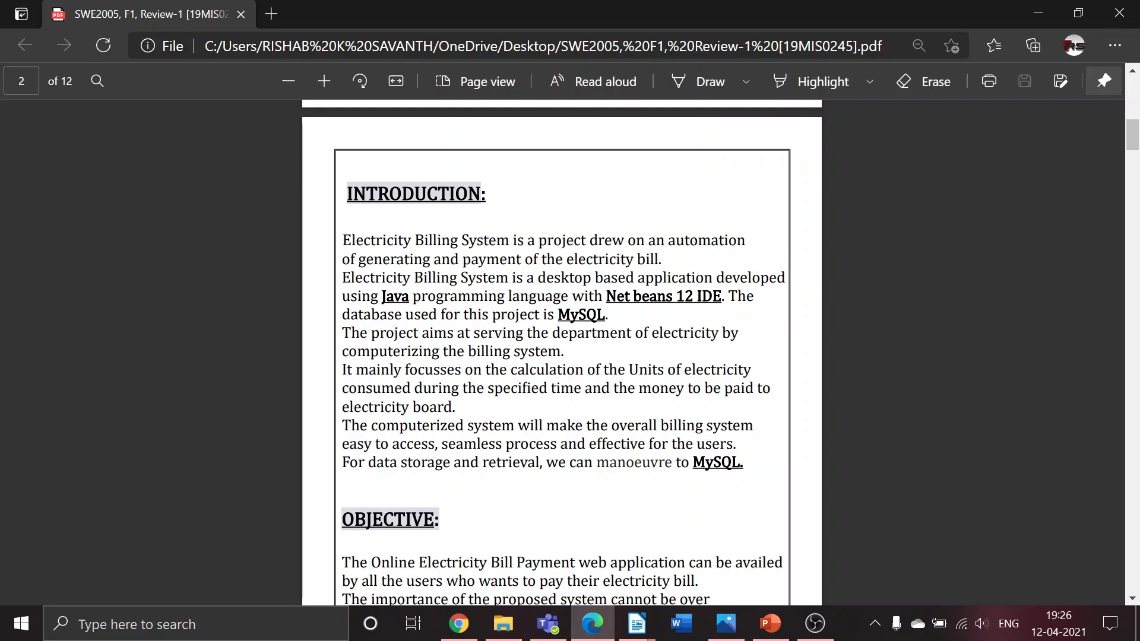
Step: Scroll past the Introduction to the full Objective section at the end of page 2
{"action": "scroll", "scroll_direction": "down", "scroll_amount": 3}
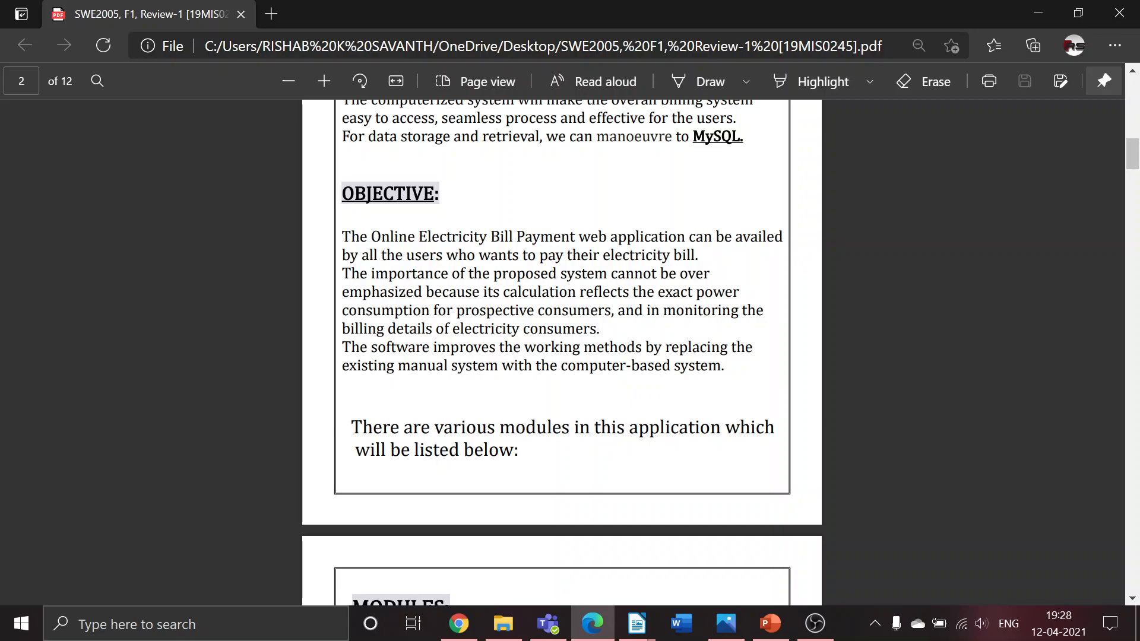
Step: Scroll onto page 3 to show the Login Page, Master, User and Report modules
{"action": "scroll", "scroll_direction": "down", "scroll_amount": 3}
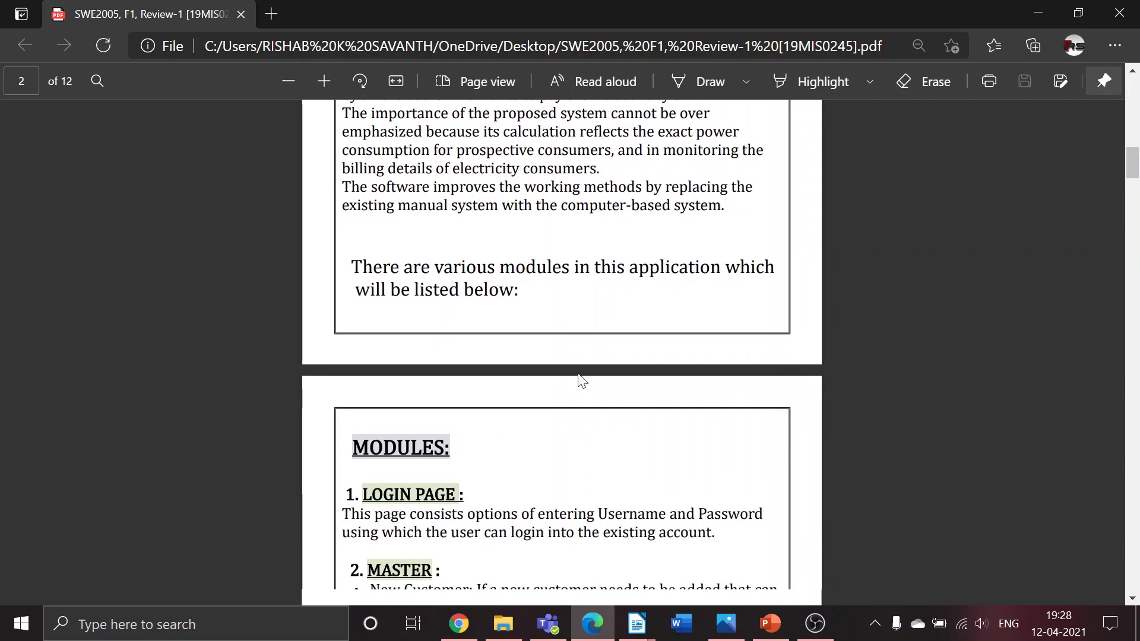
{"action": "scroll", "scroll_direction": "down", "scroll_amount": 3}
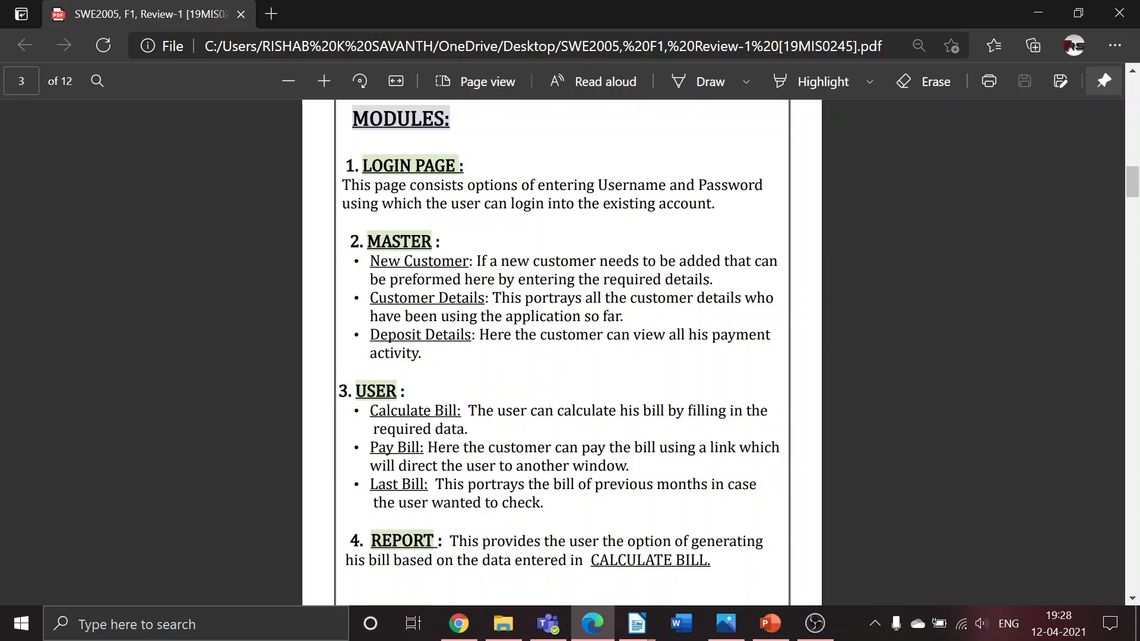
Step: Scroll to the Utility module and the start of the Classes Used heading
{"action": "scroll", "scroll_direction": "up", "scroll_amount": 3}
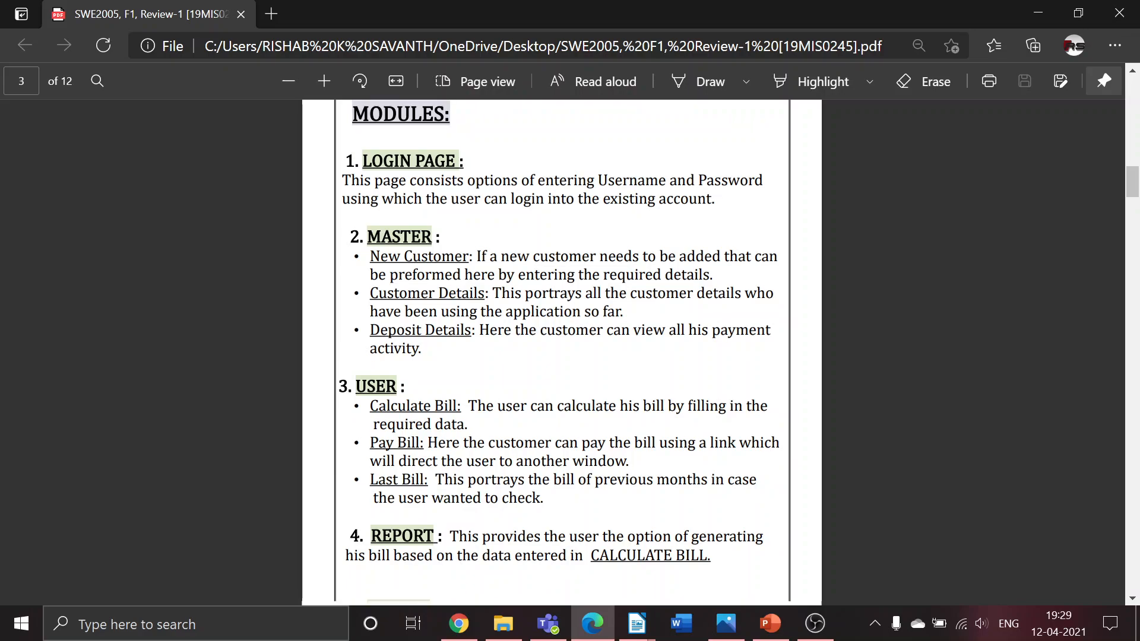
{"action": "scroll", "scroll_direction": "down", "scroll_amount": 3}
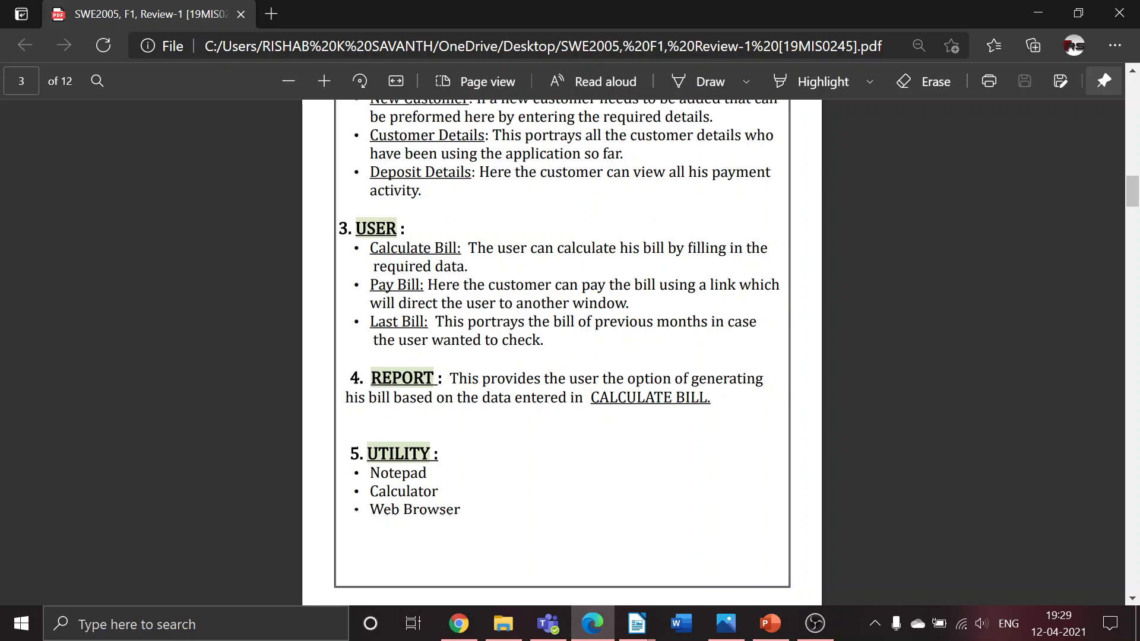
{"action": "scroll", "scroll_direction": "down", "scroll_amount": 3}
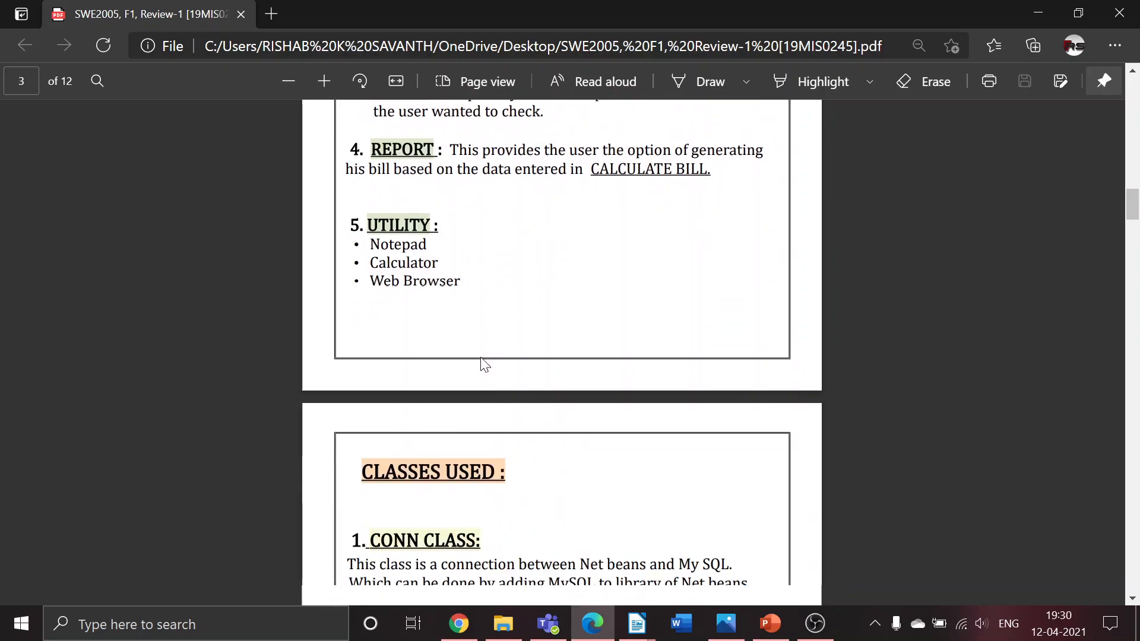
Step: Scroll past the Conn and Splash classes to the Login Class on page 5
{"action": "scroll", "scroll_direction": "down", "scroll_amount": 3}
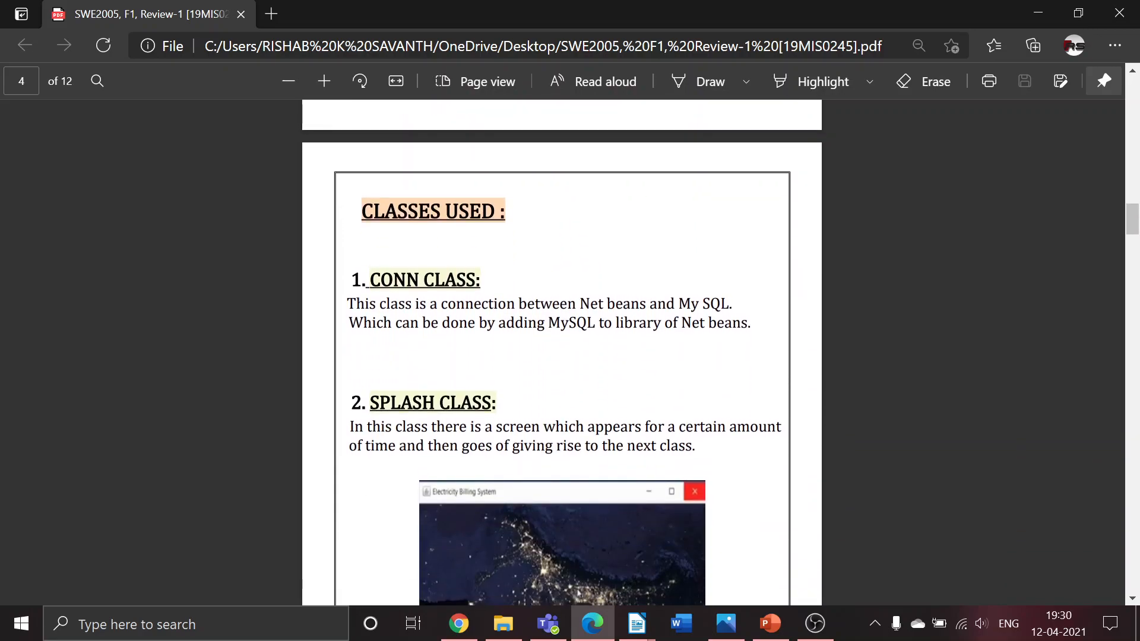
{"action": "mouse_move", "coordinate": [498, 386]}
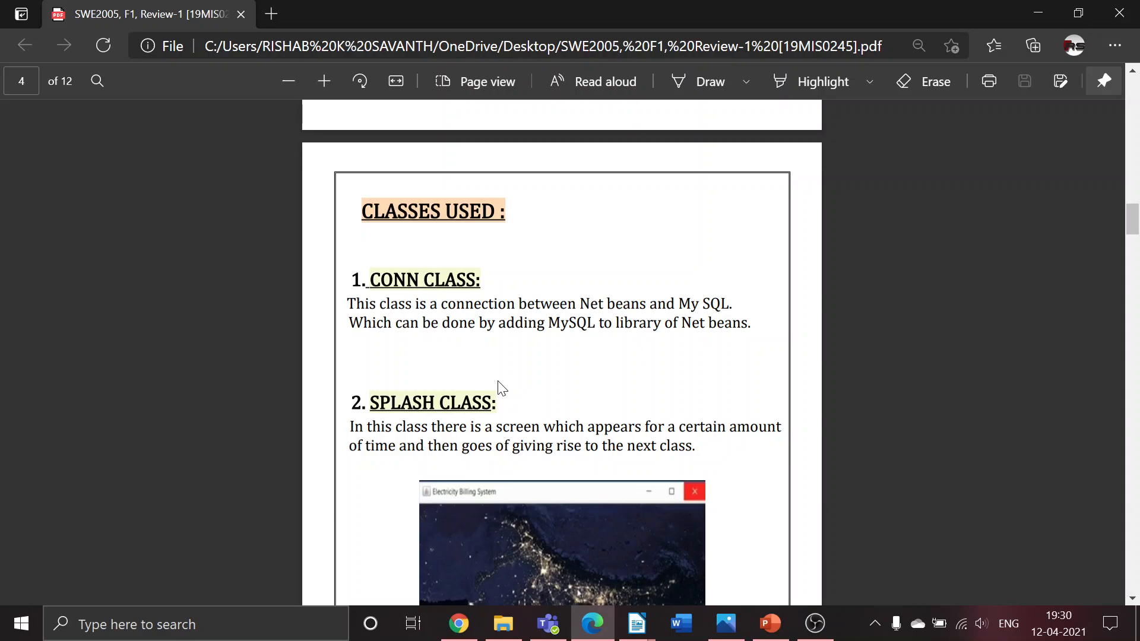
{"action": "scroll", "scroll_direction": "down", "scroll_amount": 3}
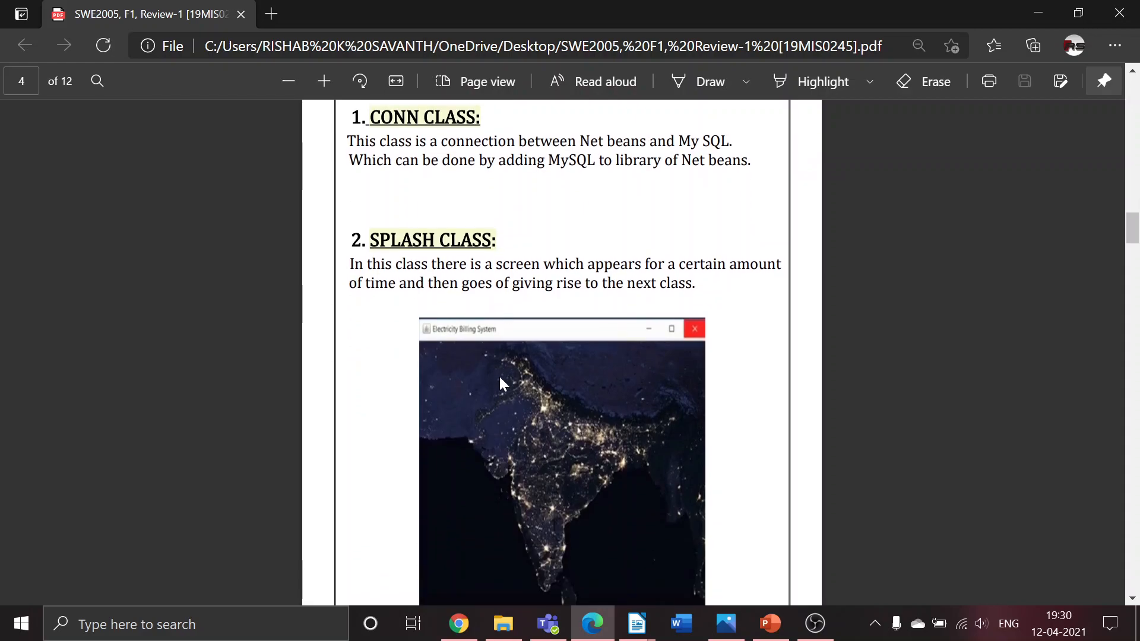
{"action": "mouse_move", "coordinate": [500, 367]}
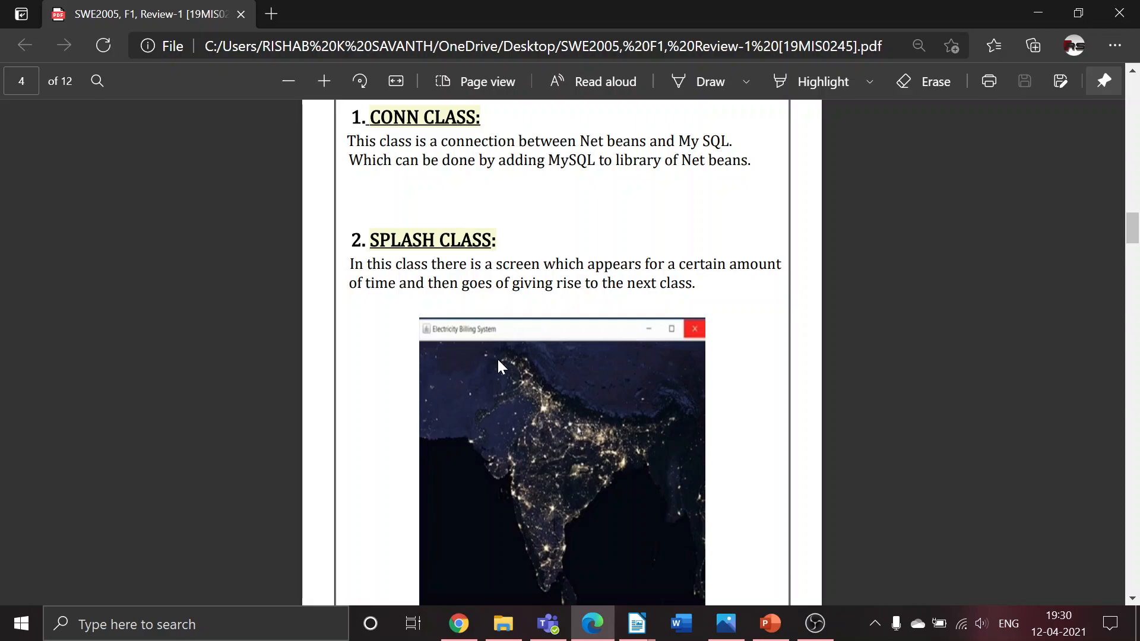
{"action": "scroll", "scroll_direction": "down", "scroll_amount": 3}
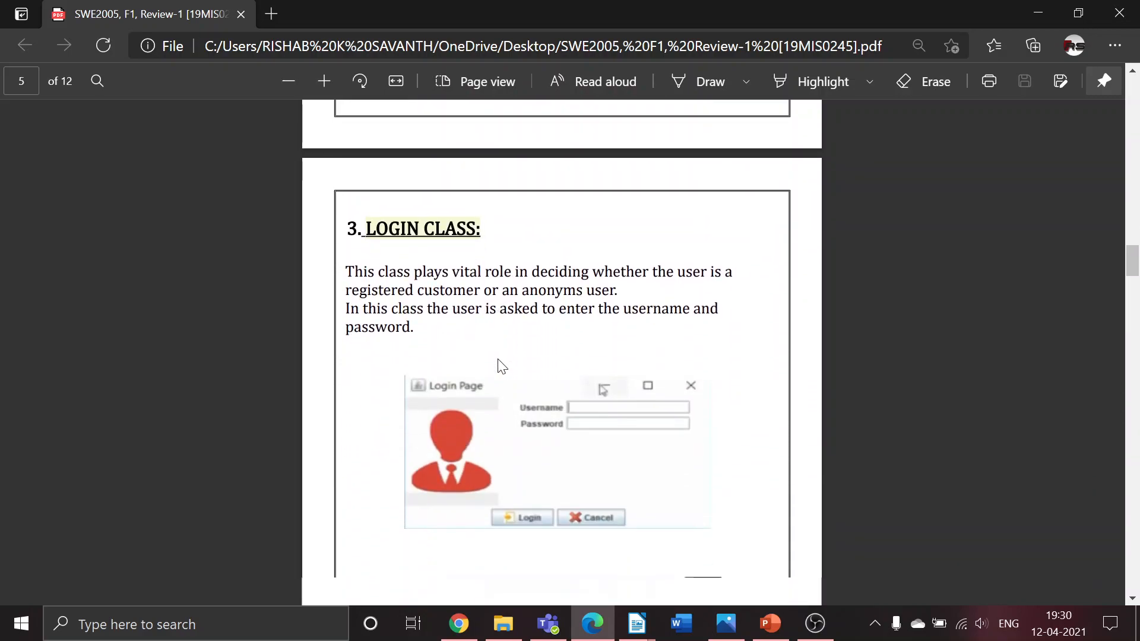
Step: Scroll past the login screenshots to the invalid-login message image
{"action": "scroll", "scroll_direction": "down", "scroll_amount": 3}
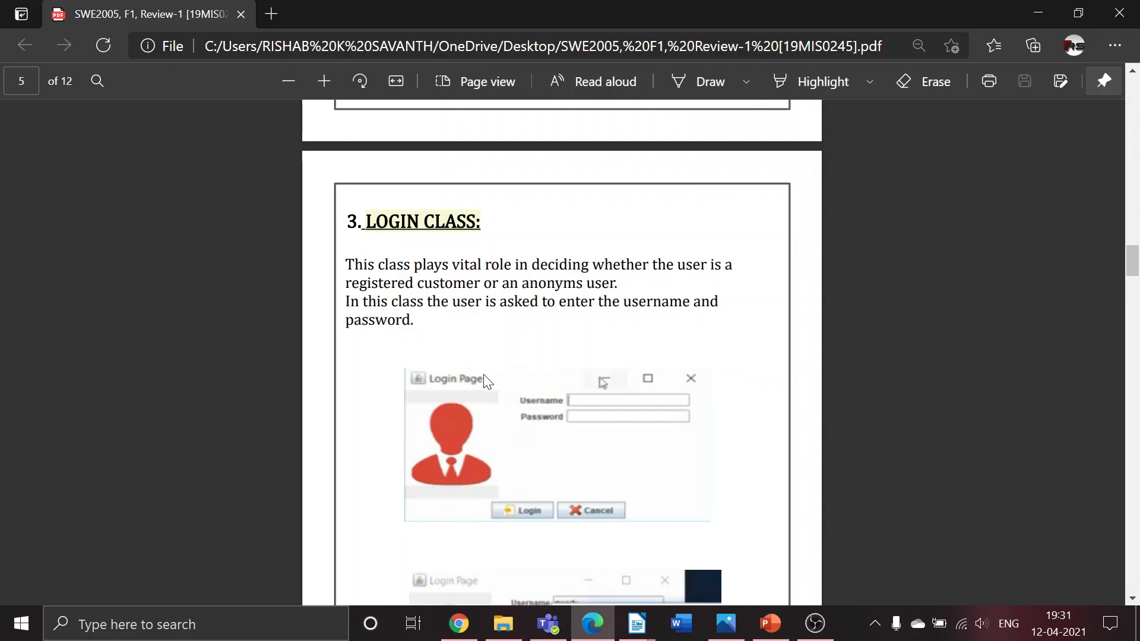
{"action": "mouse_move", "coordinate": [488, 427]}
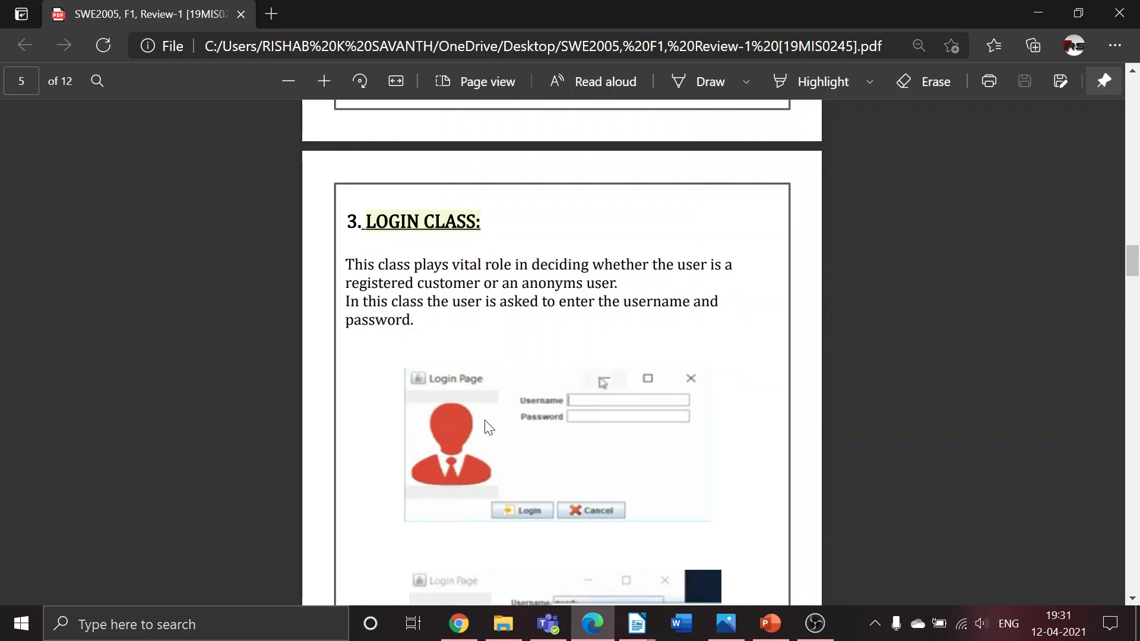
{"action": "mouse_move", "coordinate": [473, 444]}
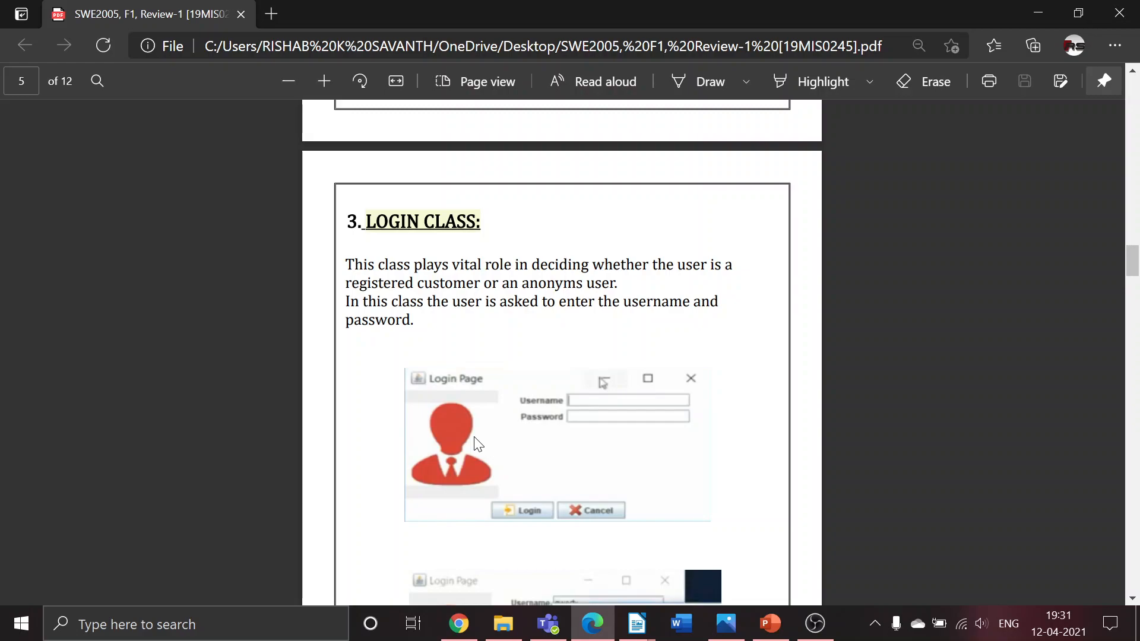
{"action": "mouse_move", "coordinate": [472, 461]}
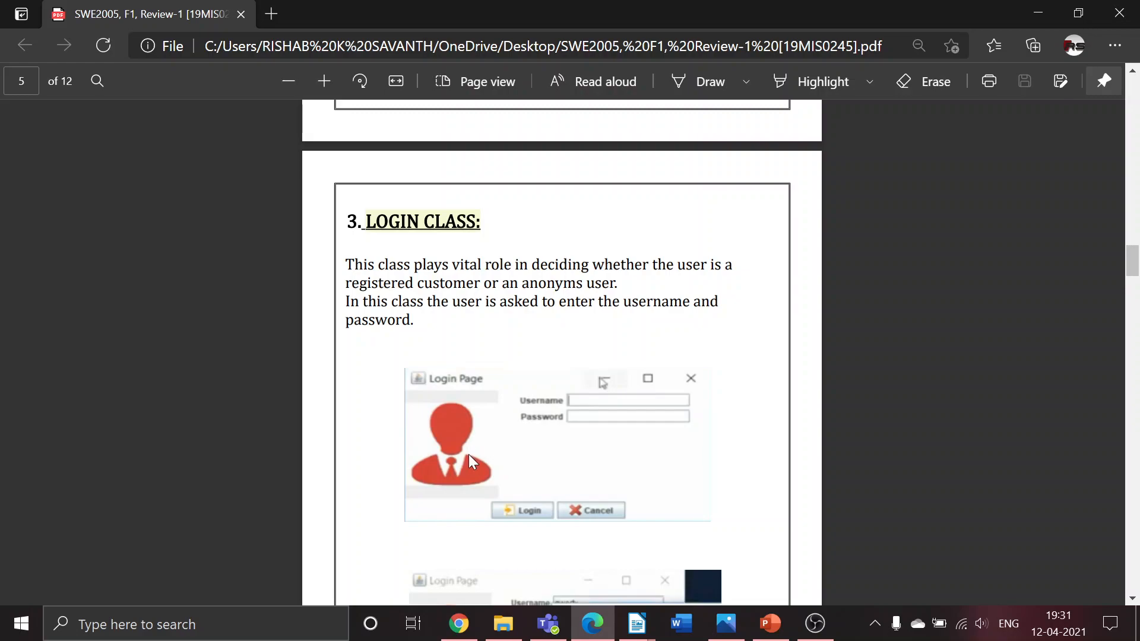
{"action": "scroll", "scroll_direction": "down", "scroll_amount": 3}
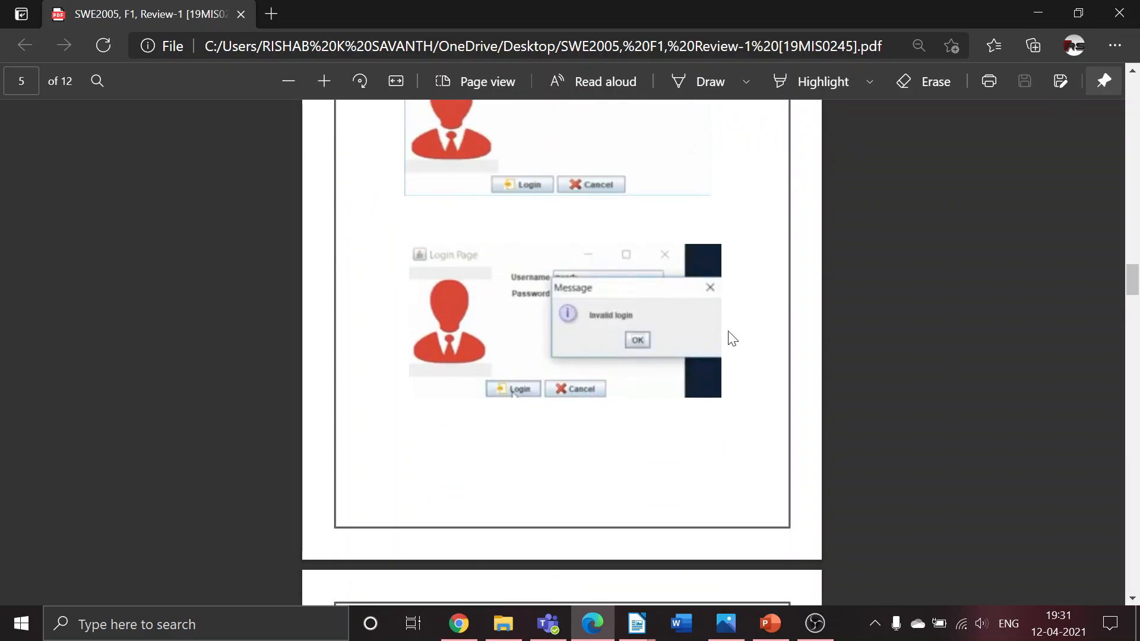
{"action": "scroll", "scroll_direction": "down", "scroll_amount": 3}
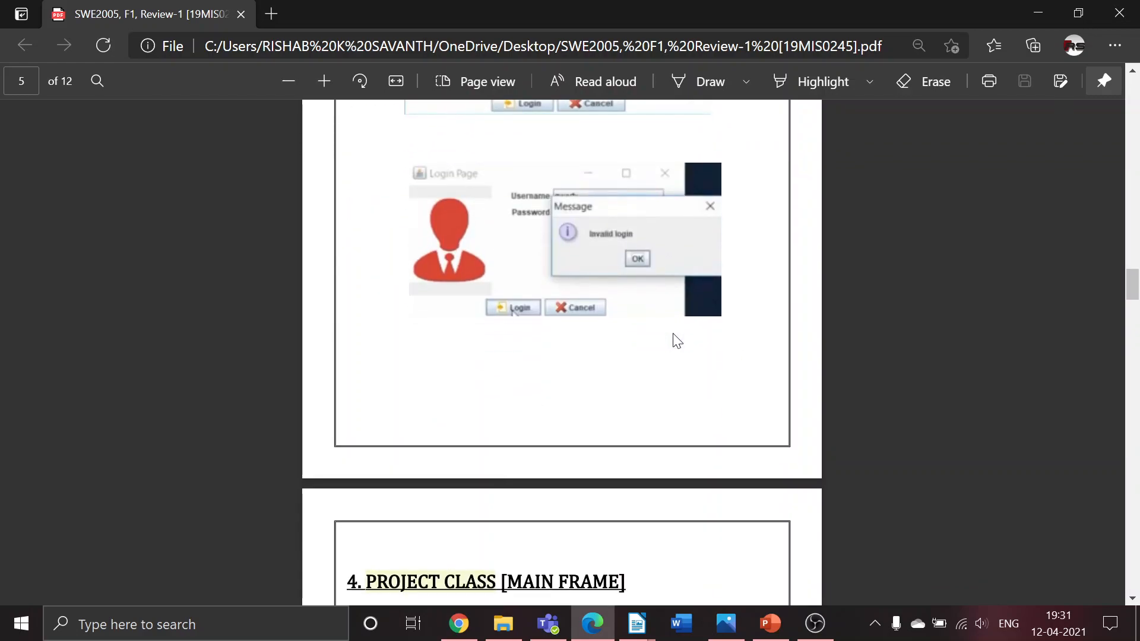
Step: Scroll past the page 6 screenshot and back up to the '4. PROJECT CLASS [MAIN FRAME]' heading
{"action": "scroll", "scroll_direction": "down", "scroll_amount": 3}
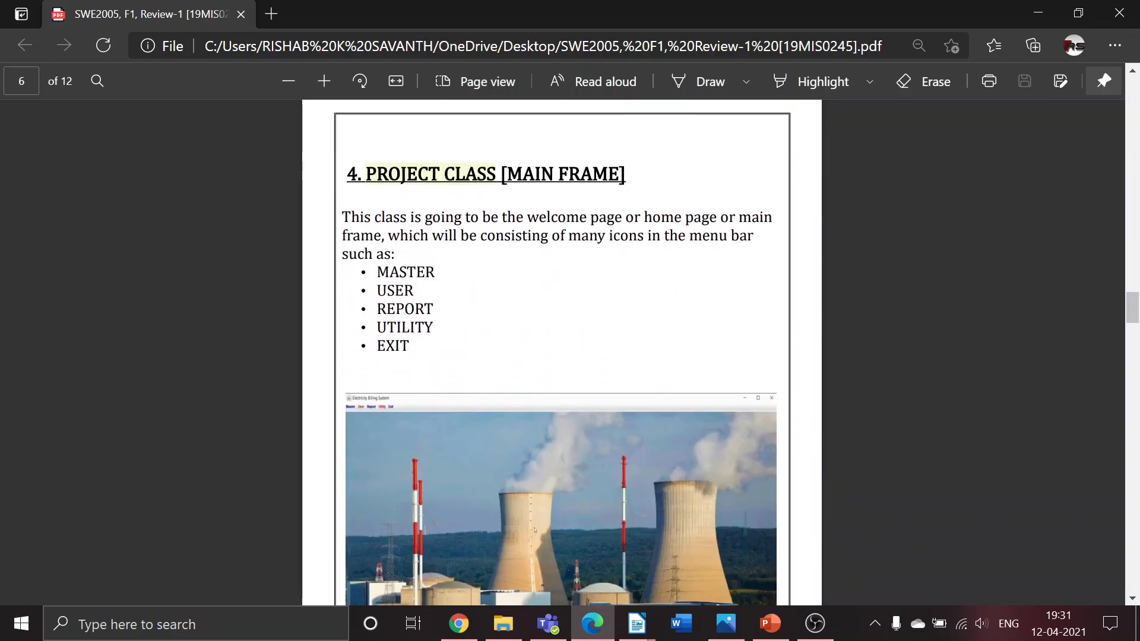
{"action": "mouse_move", "coordinate": [669, 375]}
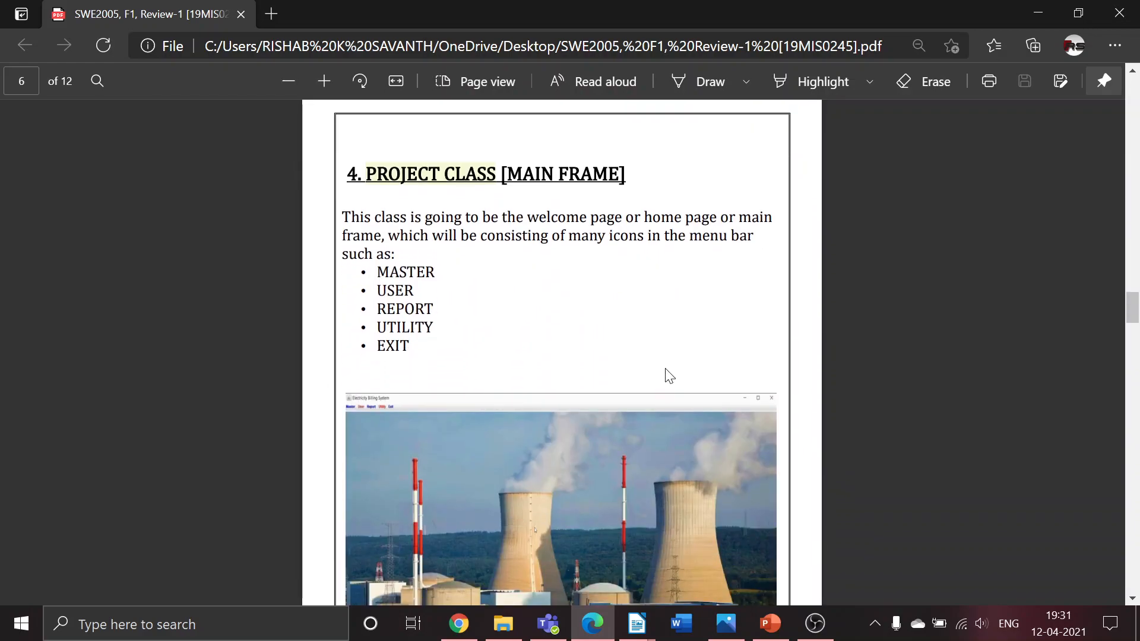
{"action": "mouse_move", "coordinate": [457, 264]}
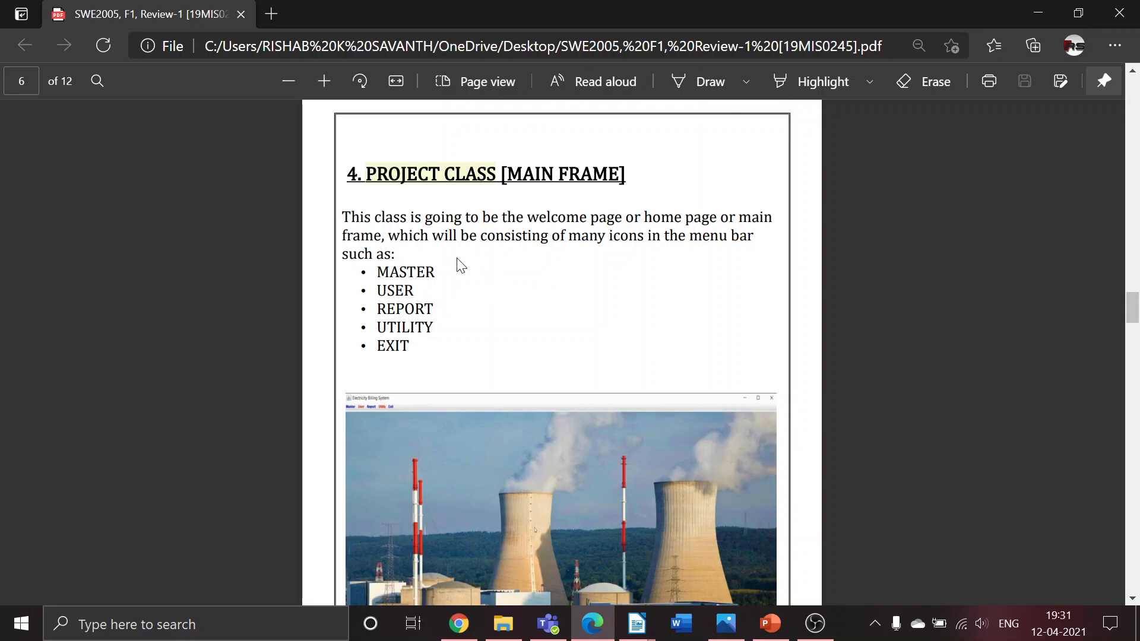
{"action": "scroll", "scroll_direction": "down", "scroll_amount": 3}
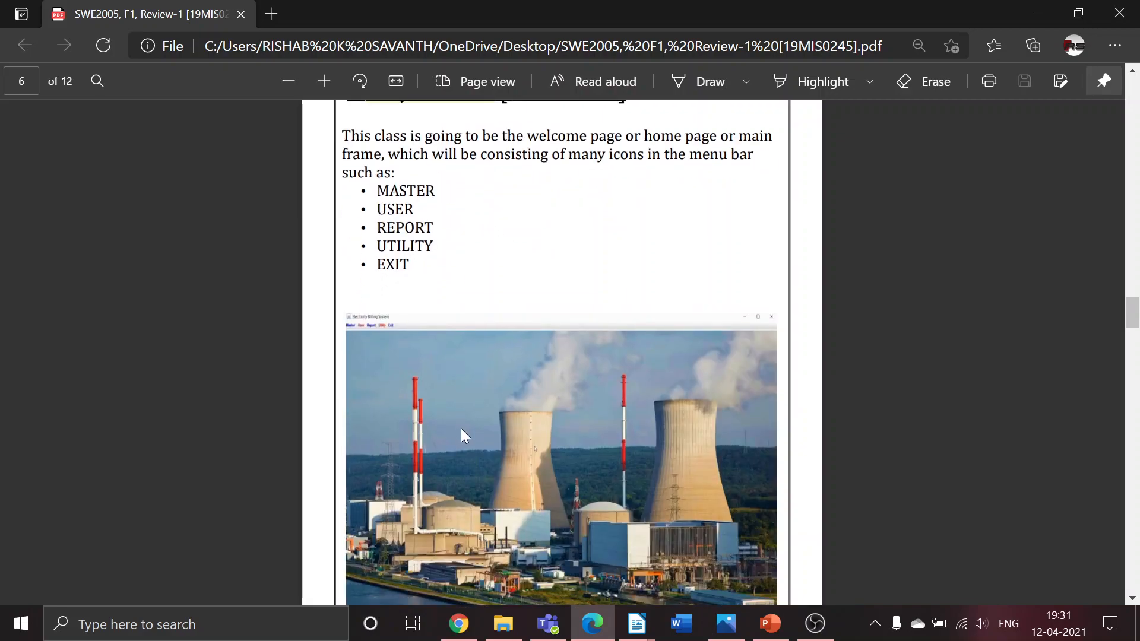
{"action": "scroll", "scroll_direction": "down", "scroll_amount": 3}
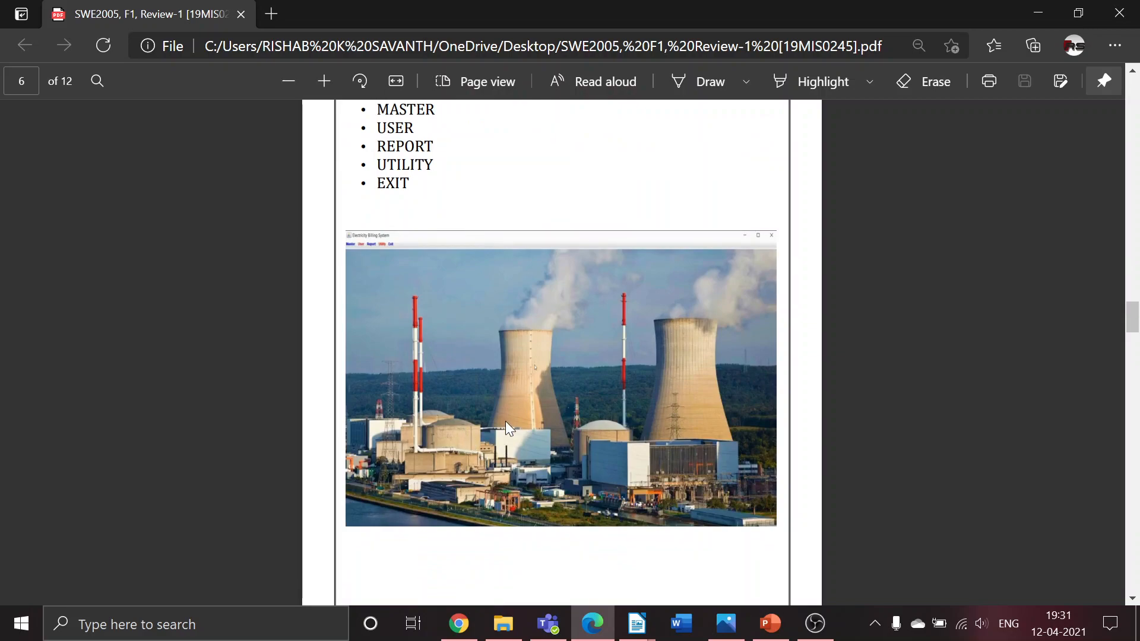
{"action": "scroll", "scroll_direction": "up", "scroll_amount": 3}
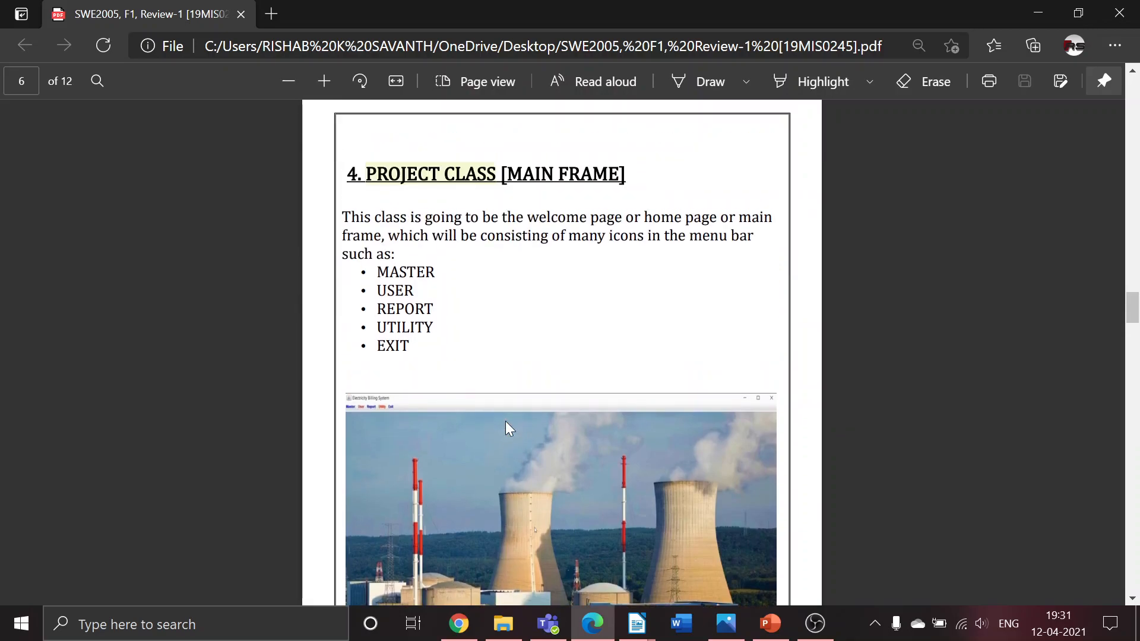
Step: Zoom in on the main-frame screenshot's menu bar, then scroll to its bottom
{"action": "scroll", "scroll_direction": "down", "scroll_amount": 3}
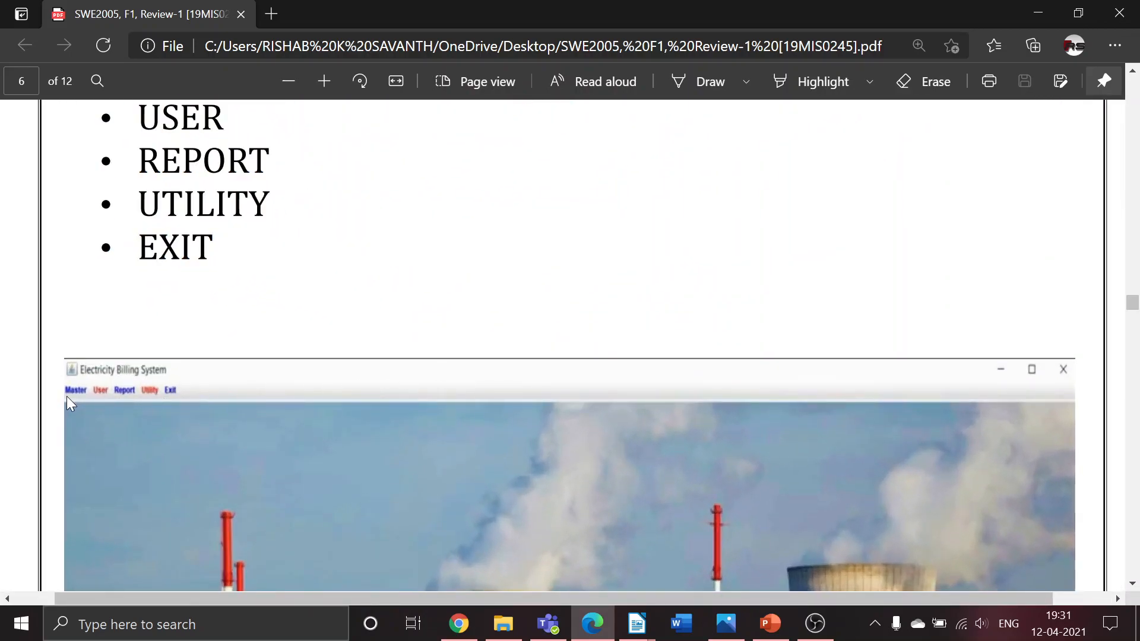
{"action": "mouse_move", "coordinate": [124, 391]}
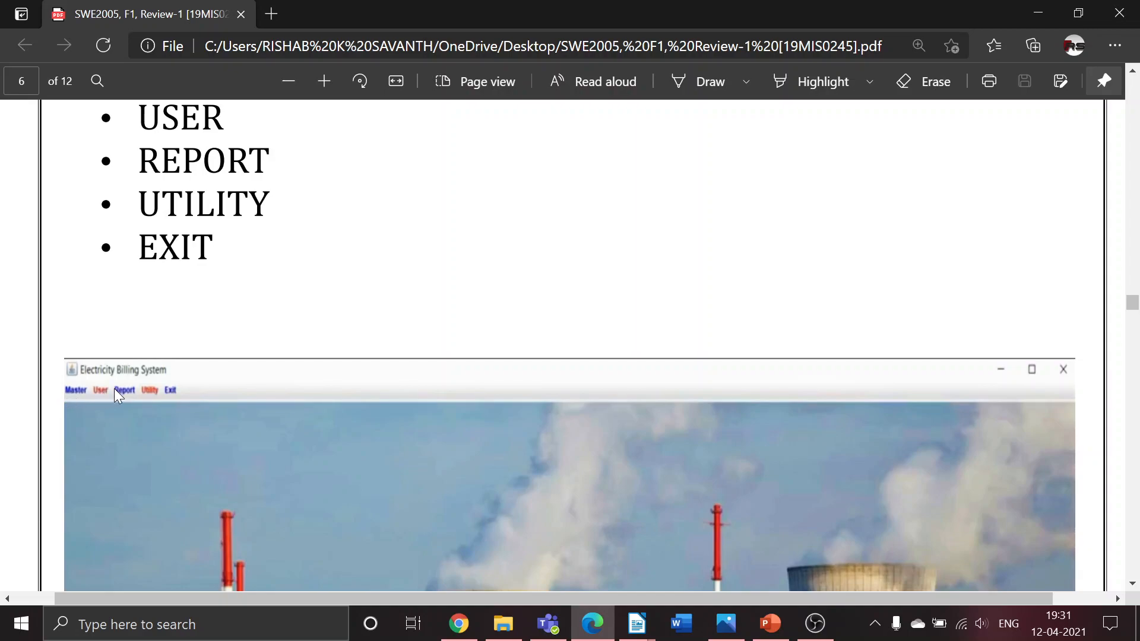
{"action": "mouse_move", "coordinate": [196, 404]}
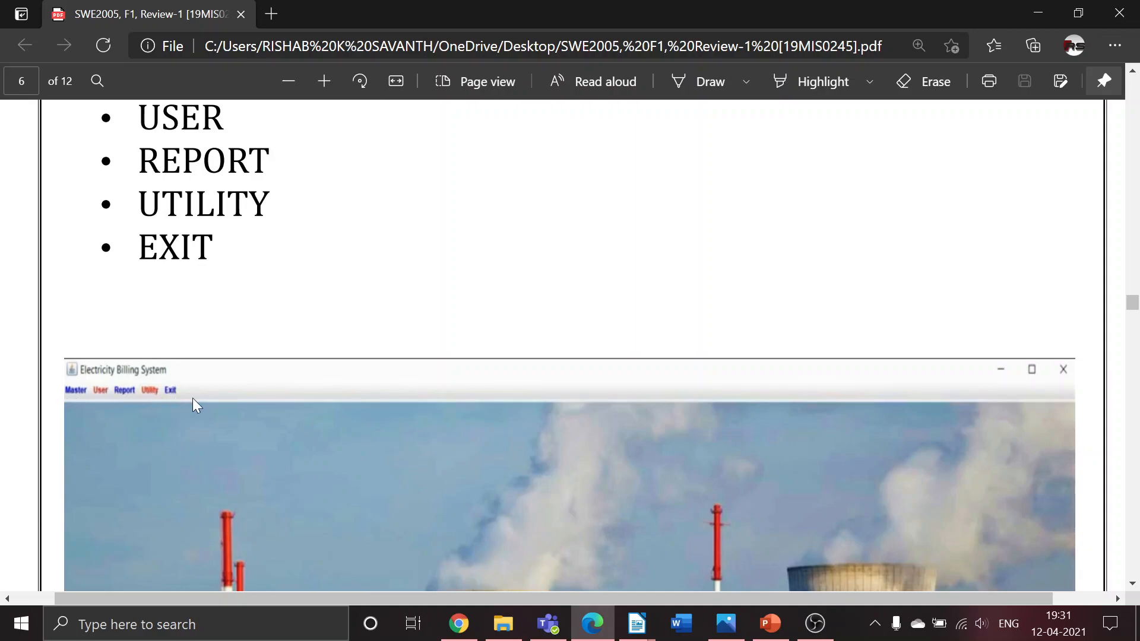
{"action": "scroll", "scroll_direction": "down", "scroll_amount": 3}
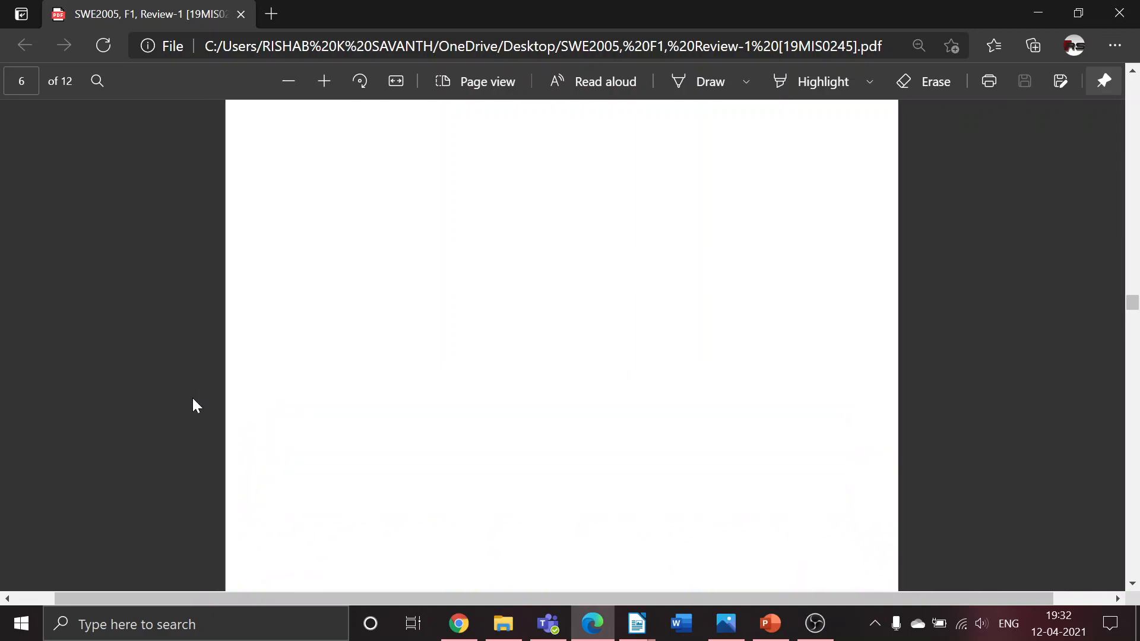
{"action": "scroll", "scroll_direction": "down", "scroll_amount": 3}
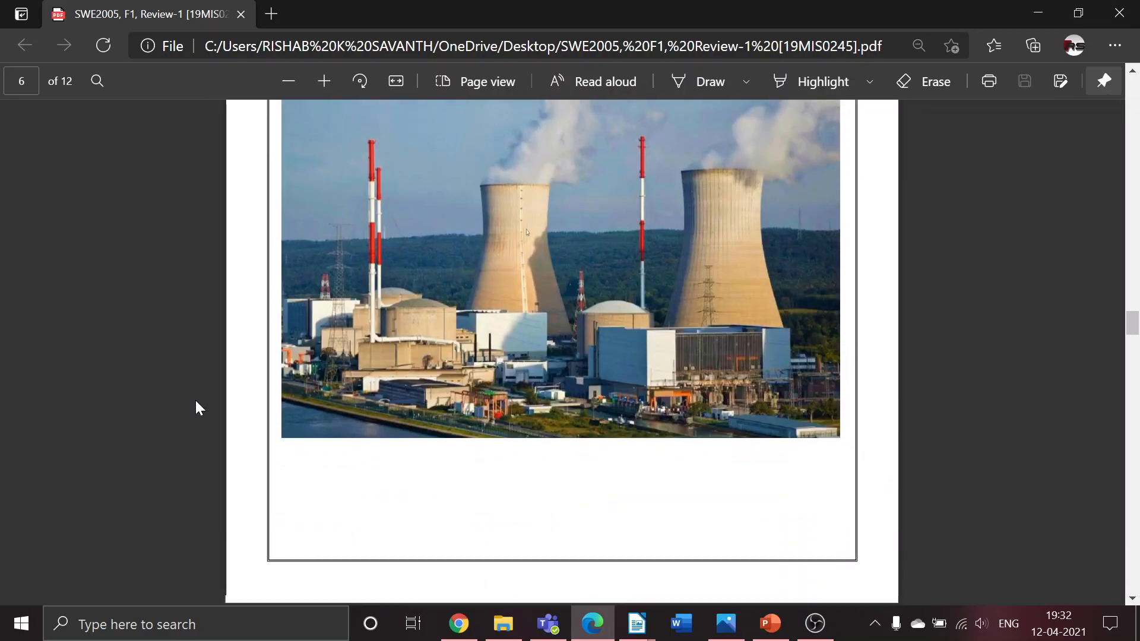
Step: Scroll through page 7's New Customer form screenshot to the customer records table
{"action": "scroll", "scroll_direction": "down", "scroll_amount": 3}
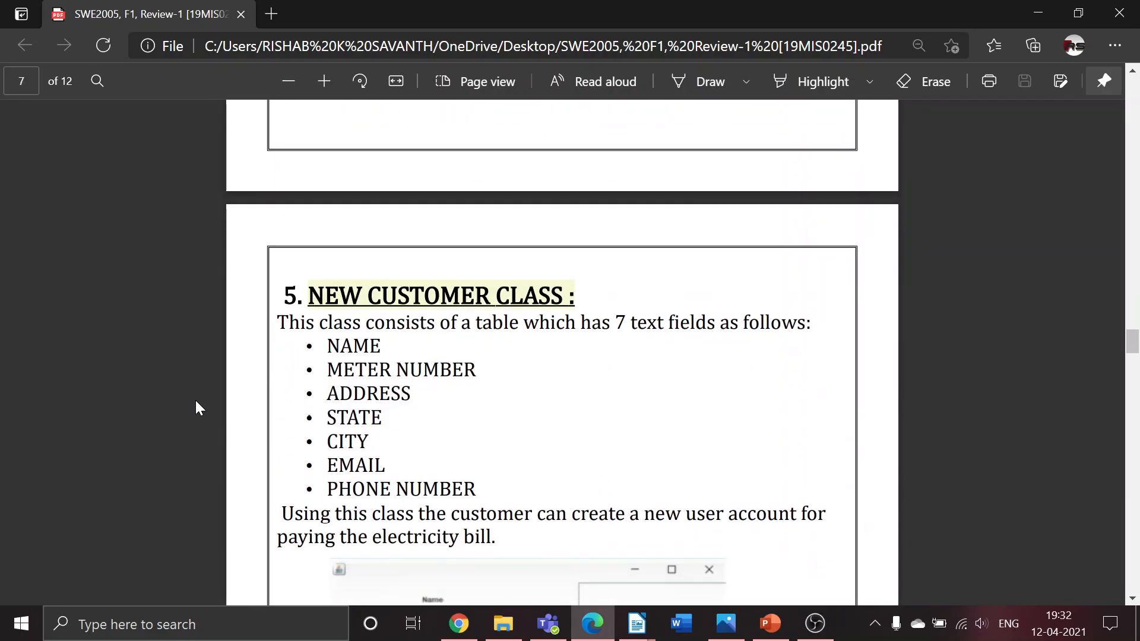
{"action": "scroll", "scroll_direction": "down", "scroll_amount": 3}
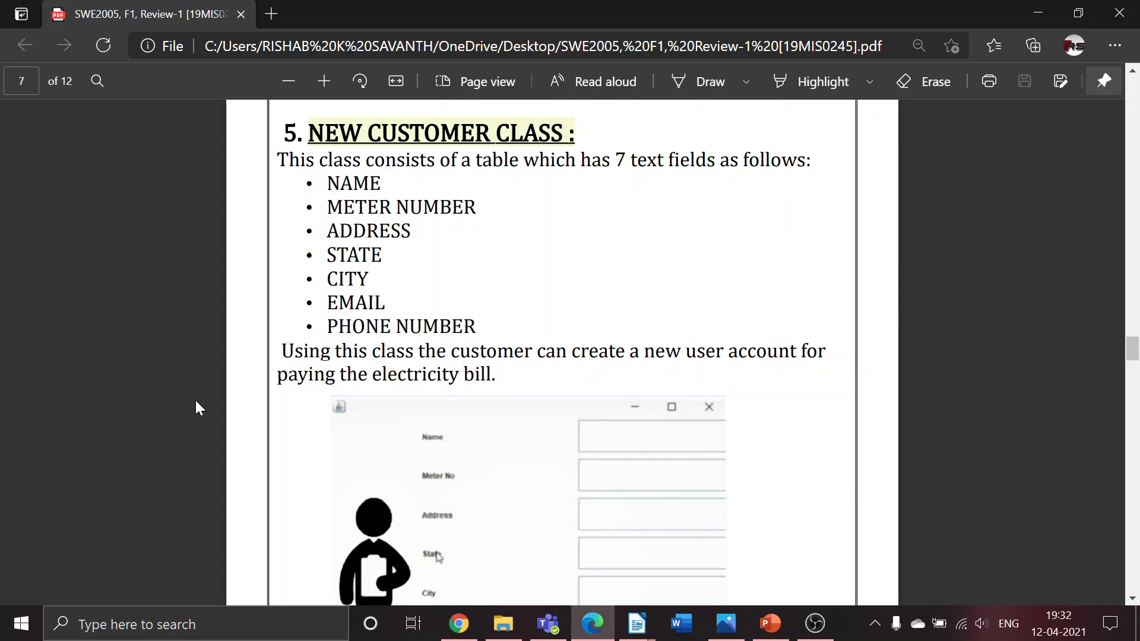
{"action": "mouse_move", "coordinate": [222, 420]}
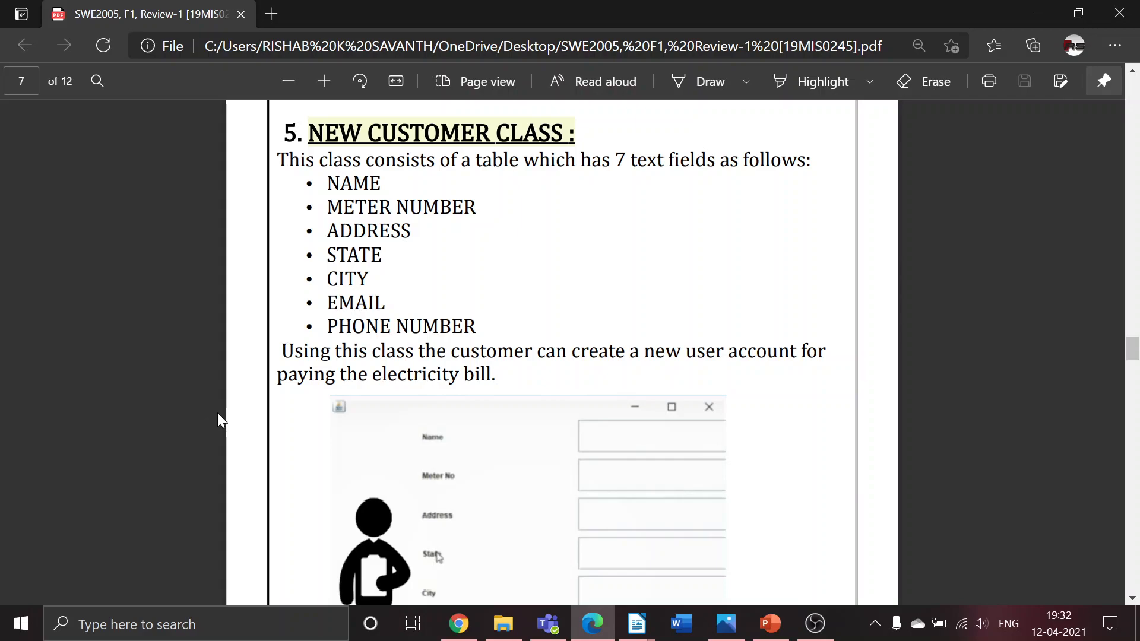
{"action": "scroll", "scroll_direction": "down", "scroll_amount": 3}
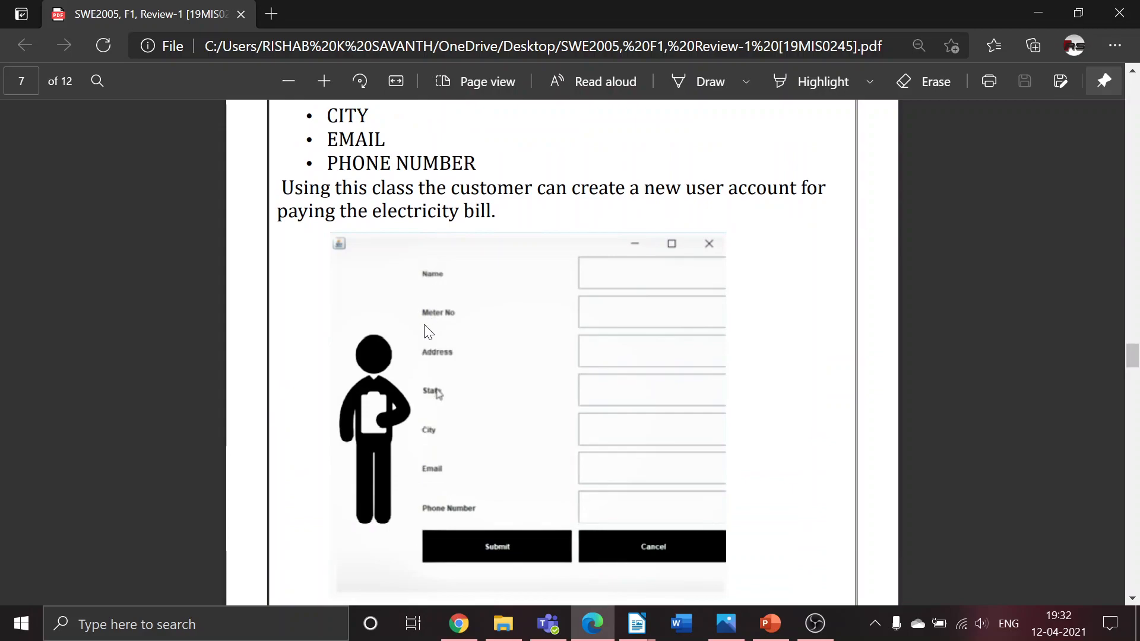
{"action": "mouse_move", "coordinate": [464, 365]}
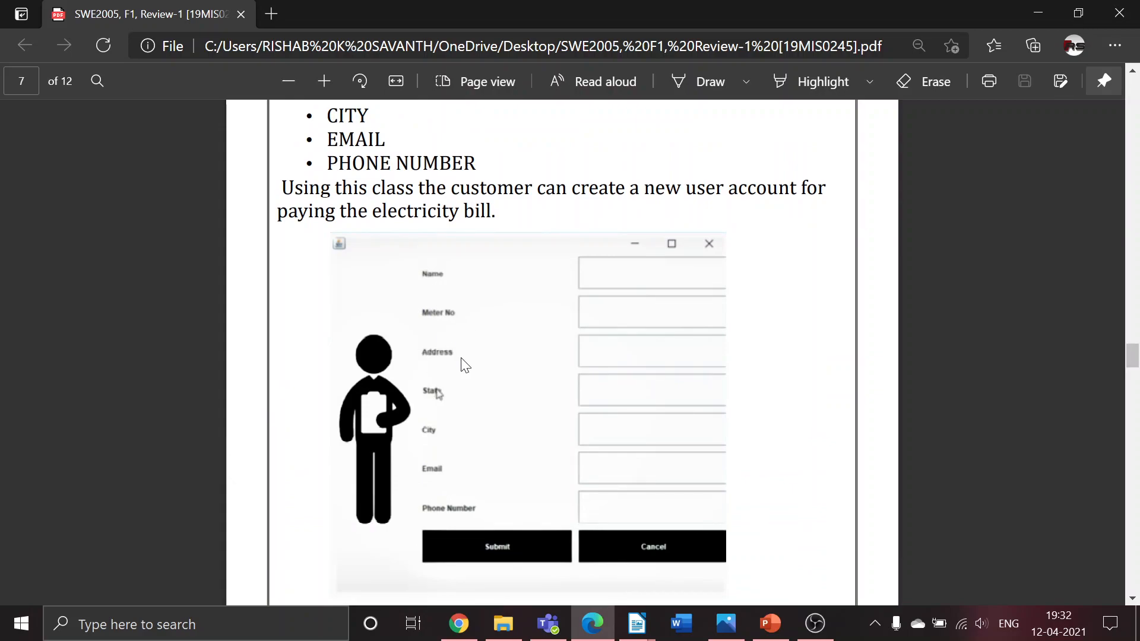
{"action": "mouse_move", "coordinate": [455, 464]}
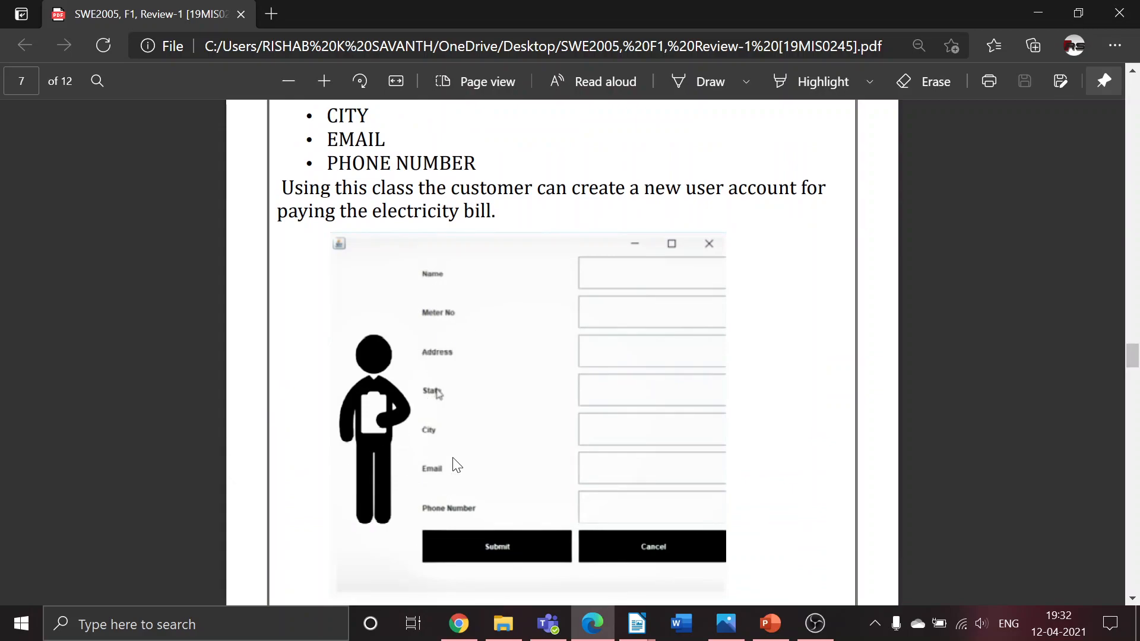
{"action": "mouse_move", "coordinate": [473, 526]}
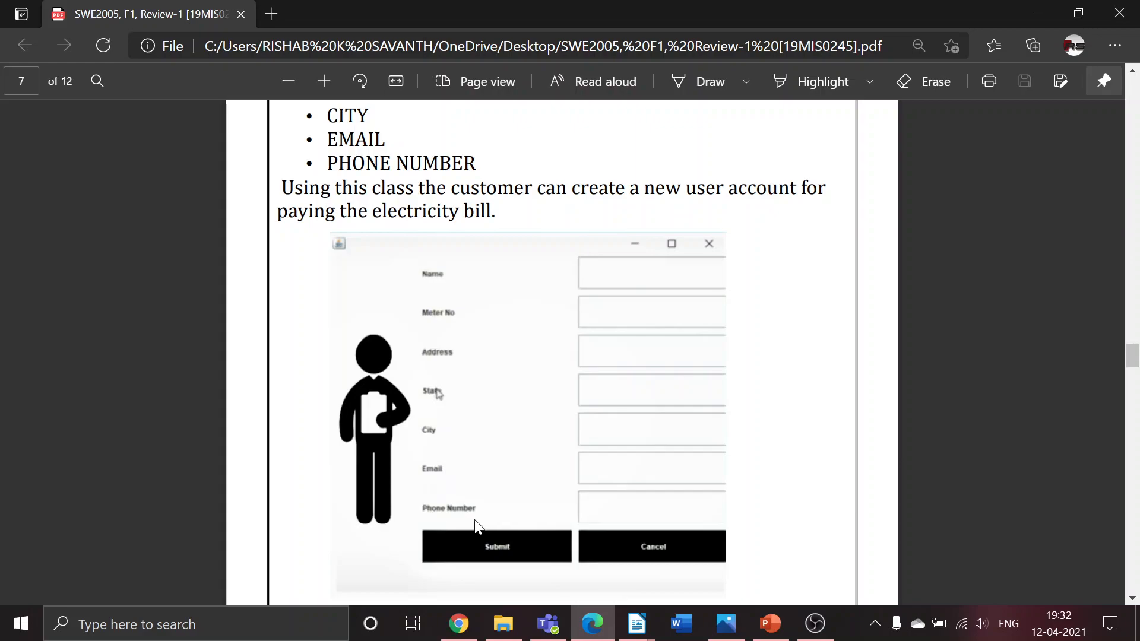
{"action": "scroll", "scroll_direction": "down", "scroll_amount": 3}
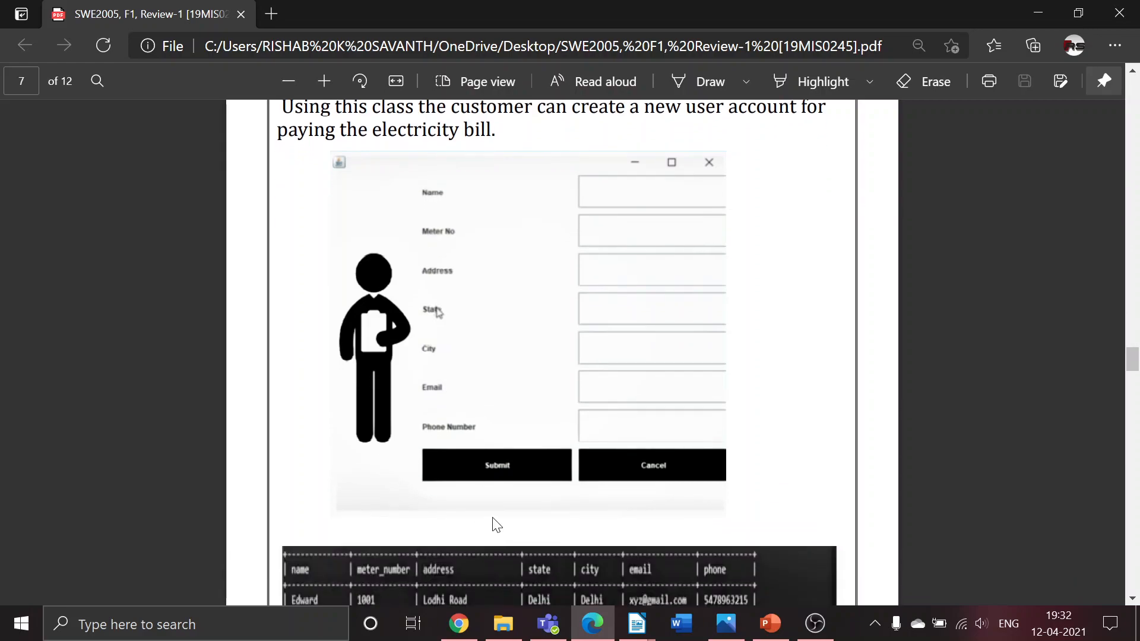
{"action": "mouse_move", "coordinate": [471, 367]}
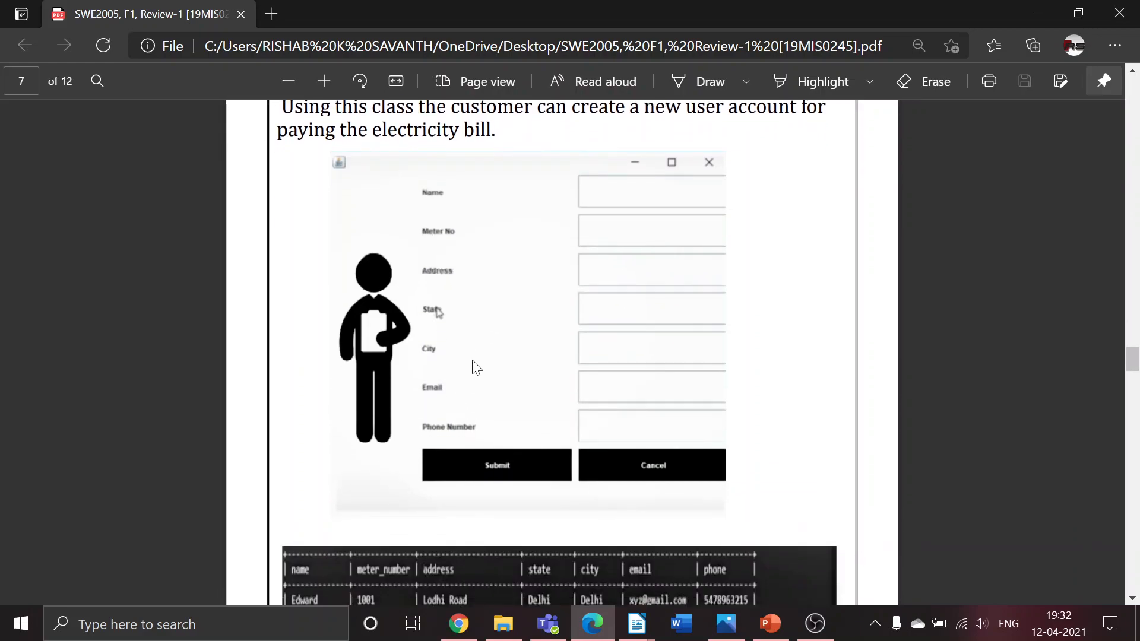
{"action": "scroll", "scroll_direction": "down", "scroll_amount": 3}
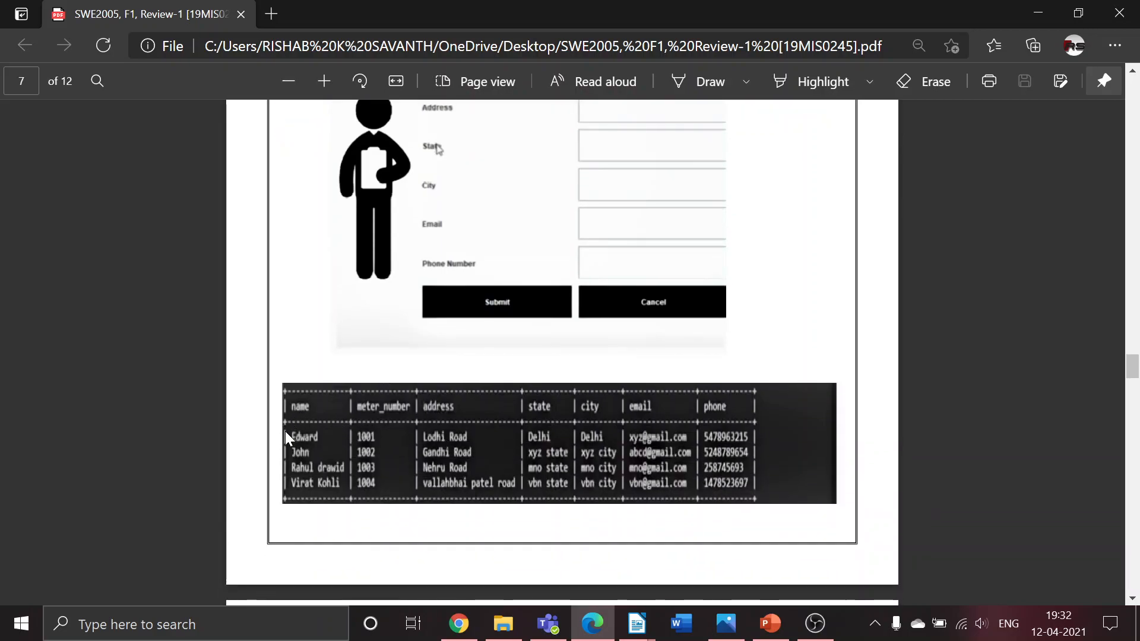
{"action": "mouse_move", "coordinate": [689, 470]}
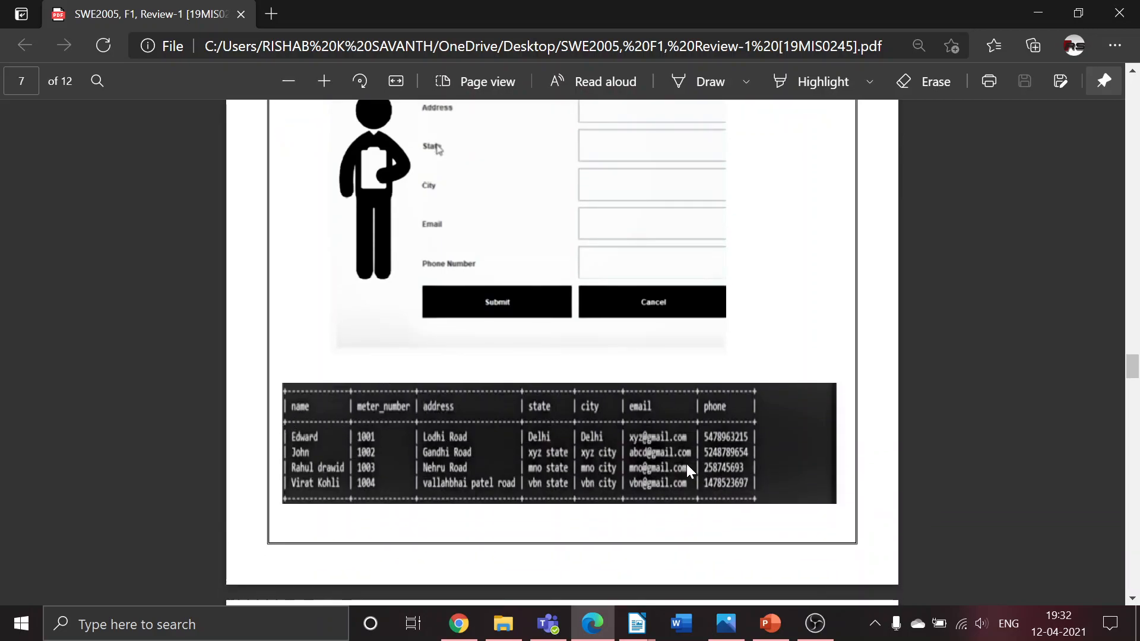
{"action": "mouse_move", "coordinate": [777, 462]}
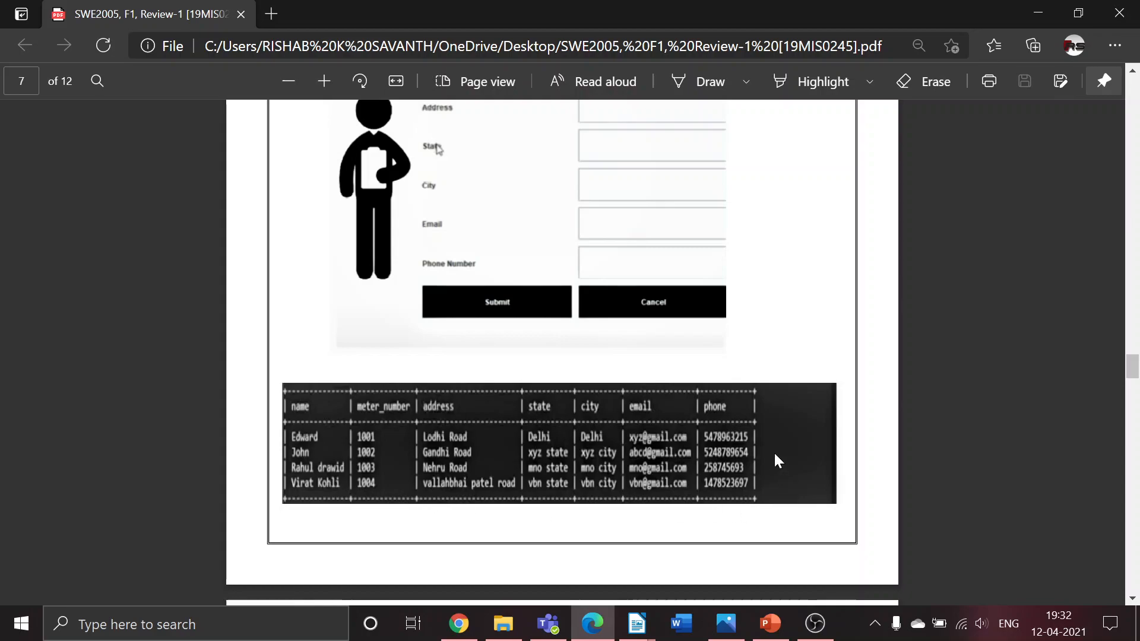
Step: Scroll through page 8 to the Customer Details table screenshot and its Print bar
{"action": "scroll", "scroll_direction": "down", "scroll_amount": 3}
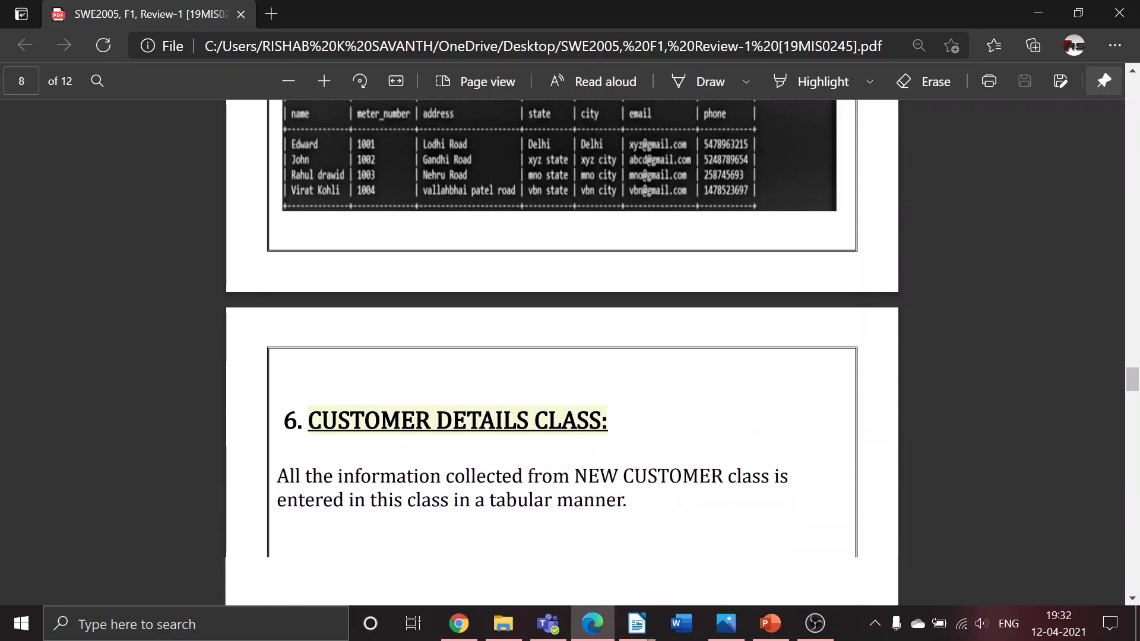
{"action": "scroll", "scroll_direction": "down", "scroll_amount": 3}
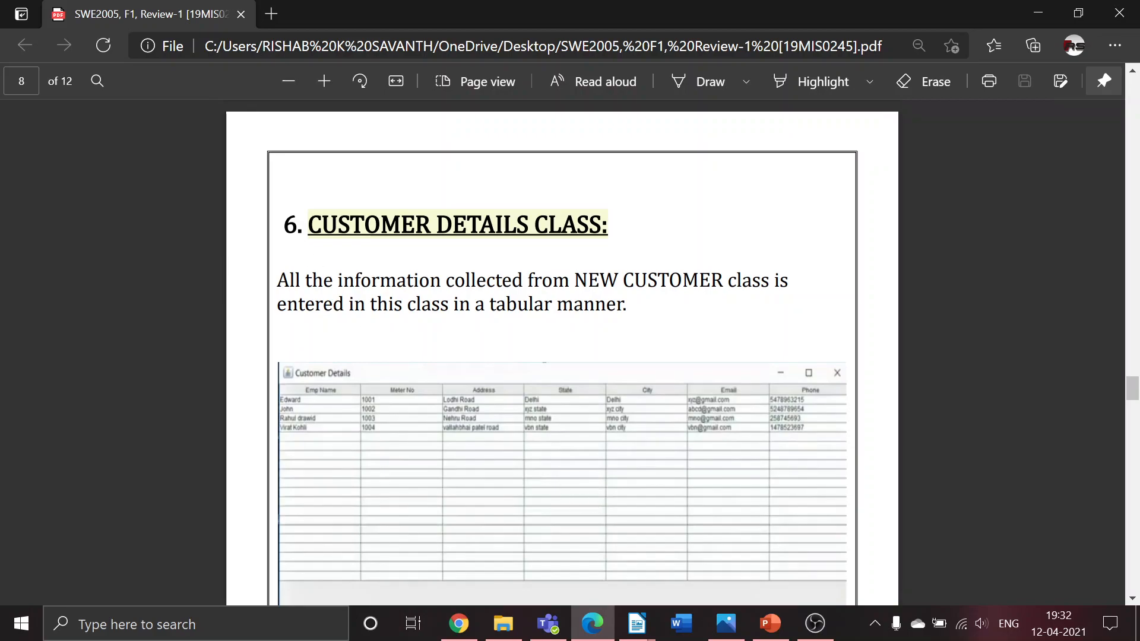
{"action": "scroll", "scroll_direction": "up", "scroll_amount": 3}
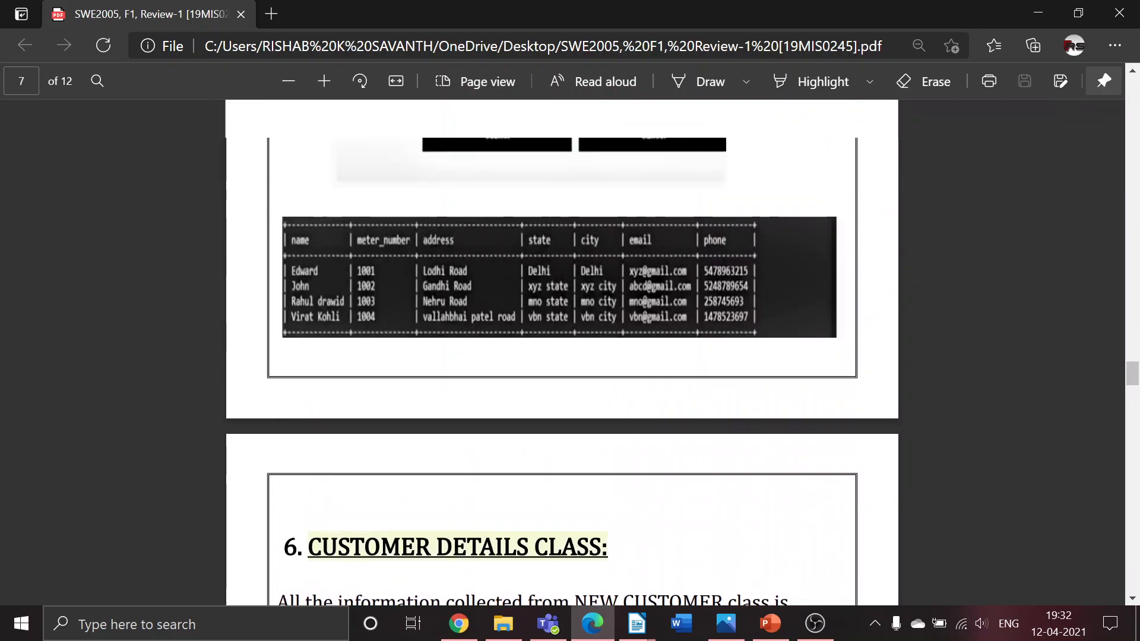
{"action": "scroll", "scroll_direction": "up", "scroll_amount": 3}
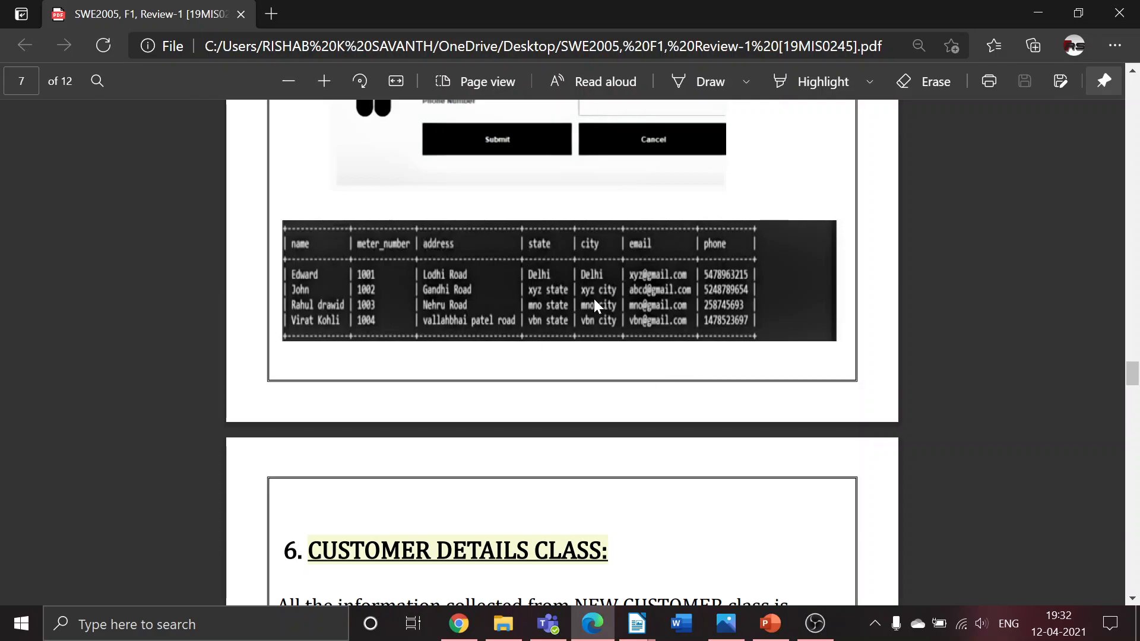
{"action": "scroll", "scroll_direction": "down", "scroll_amount": 3}
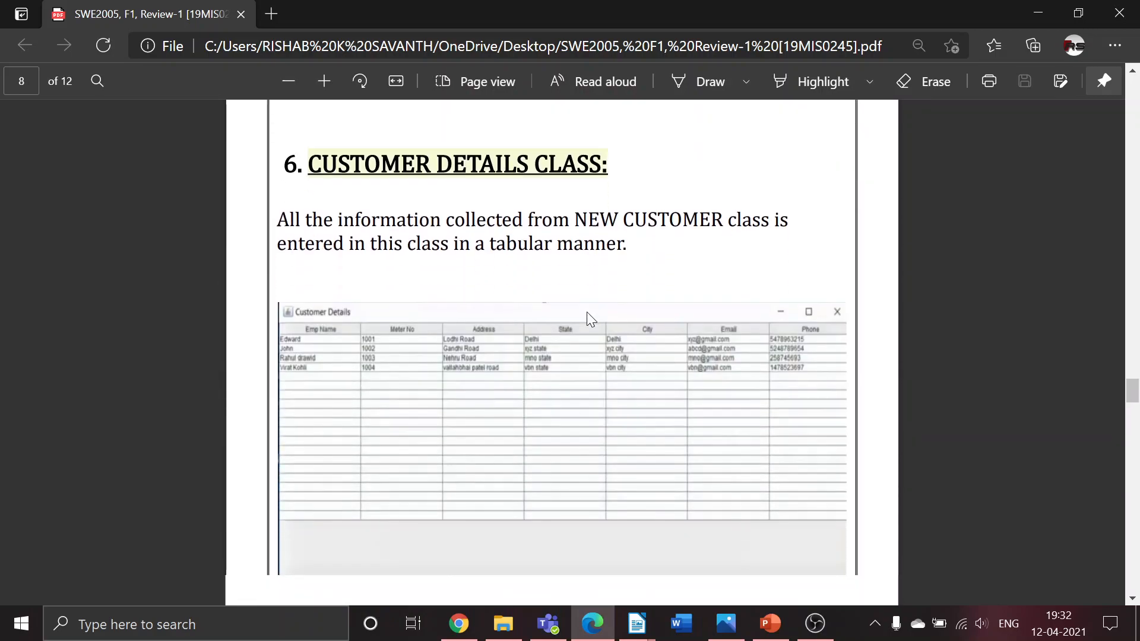
{"action": "scroll", "scroll_direction": "up", "scroll_amount": 3}
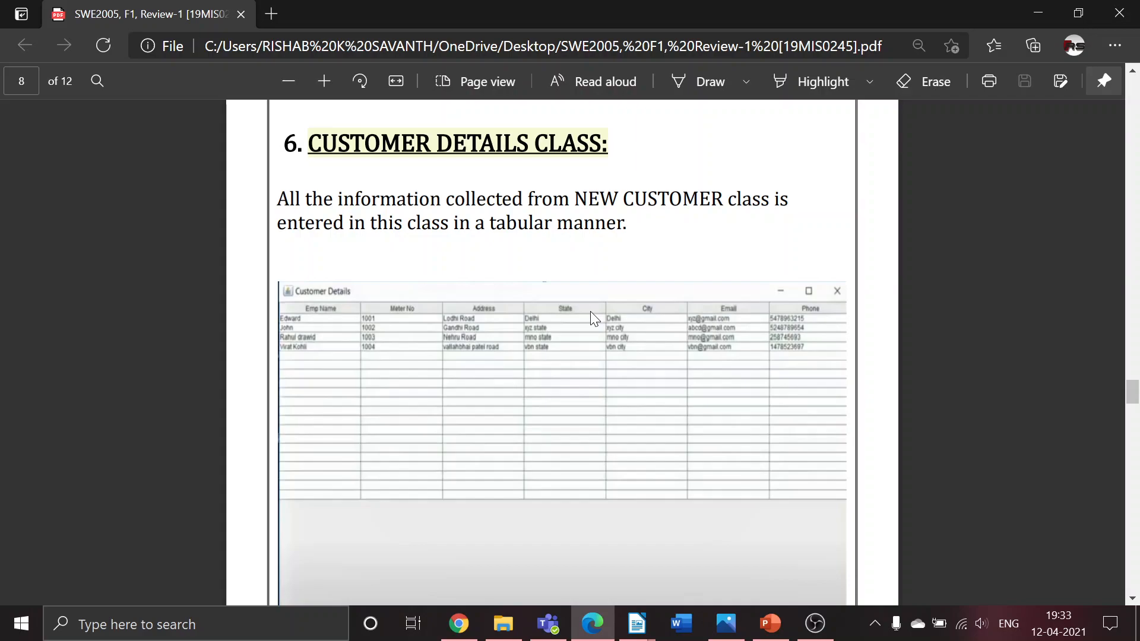
{"action": "mouse_move", "coordinate": [530, 249]}
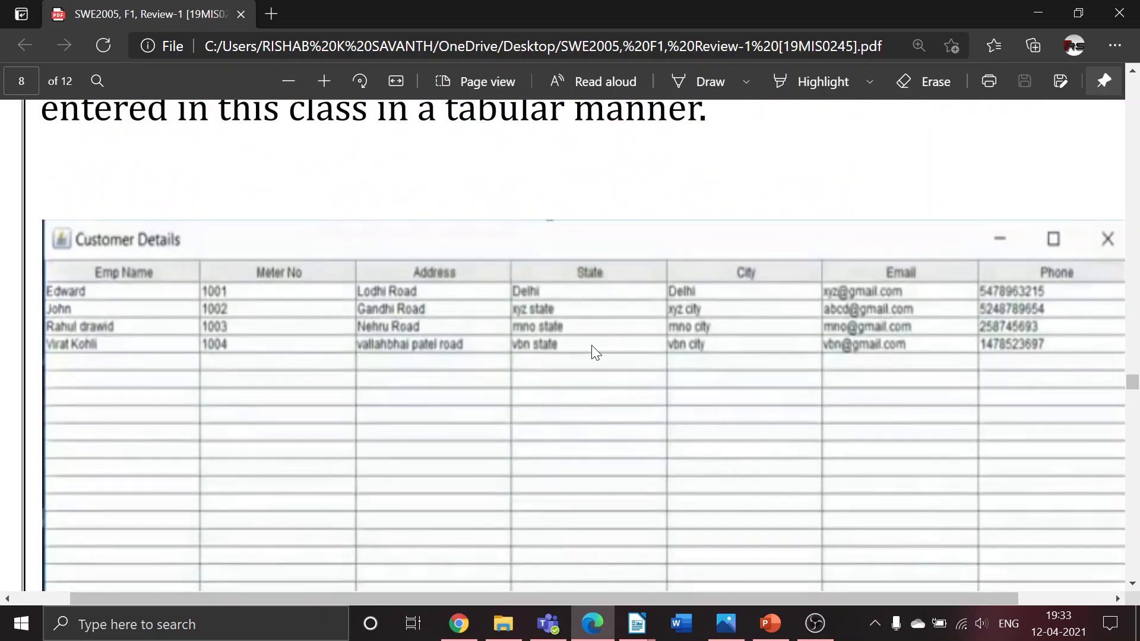
{"action": "mouse_move", "coordinate": [504, 333]}
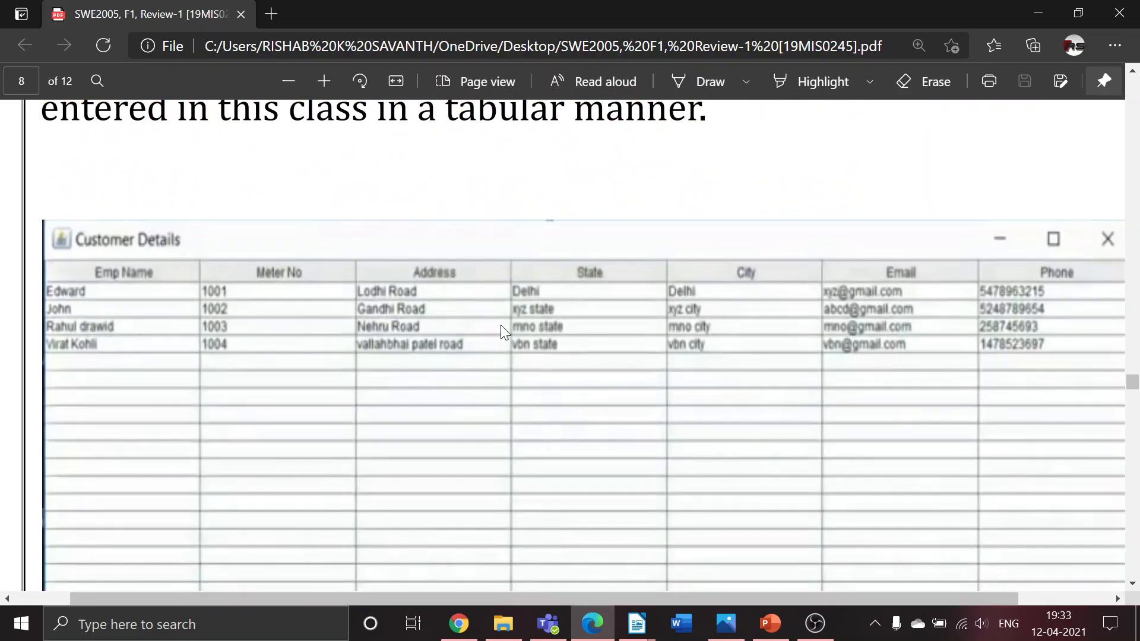
{"action": "mouse_move", "coordinate": [856, 334]}
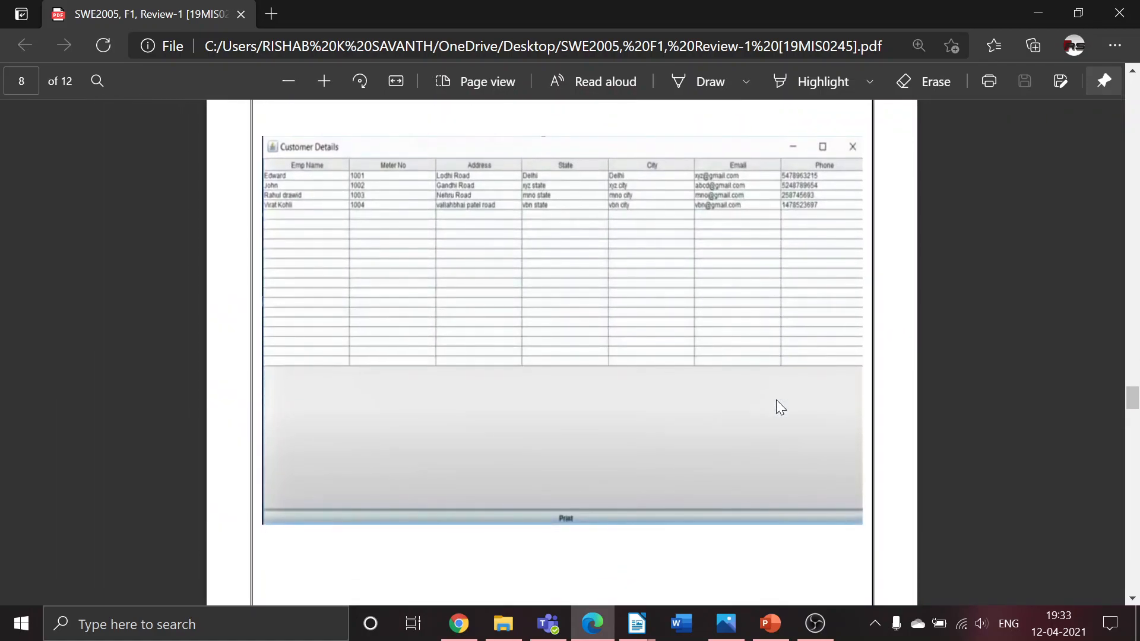
Step: Scroll page 9 past the Calculate Electricity Bill form to the meter 1001 billing table
{"action": "scroll", "scroll_direction": "down", "scroll_amount": 3}
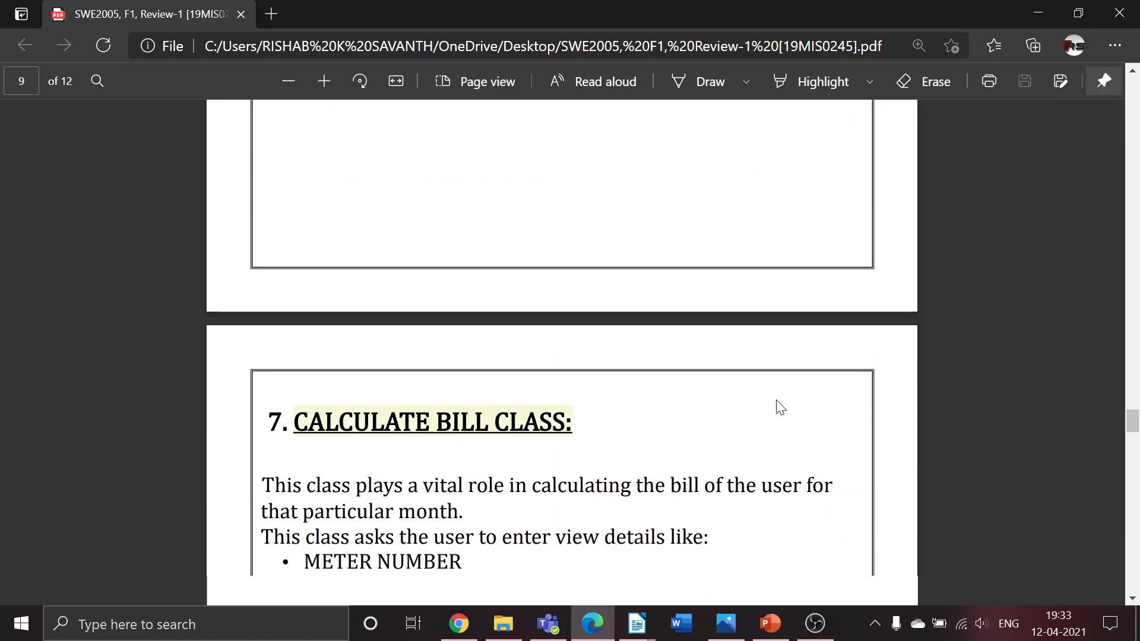
{"action": "scroll", "scroll_direction": "down", "scroll_amount": 3}
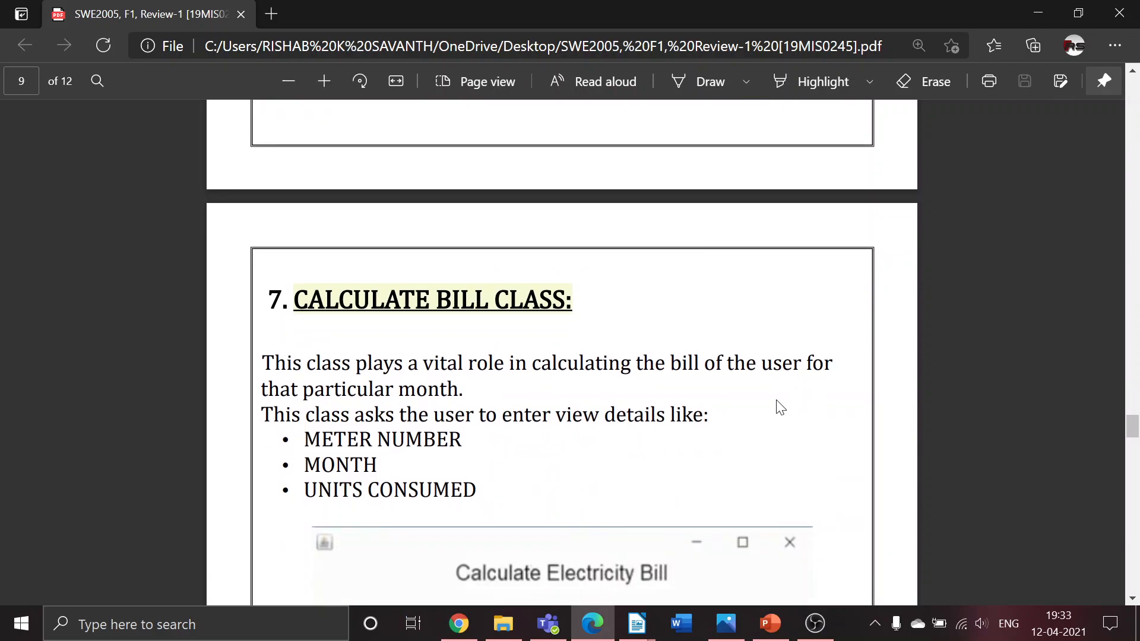
{"action": "scroll", "scroll_direction": "down", "scroll_amount": 3}
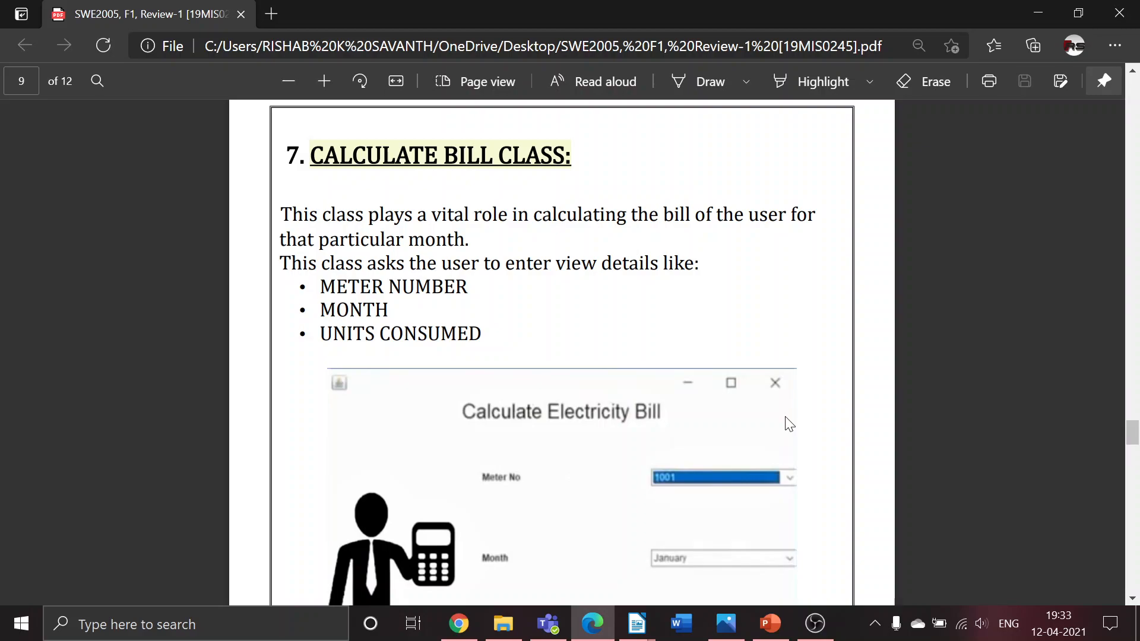
{"action": "scroll", "scroll_direction": "down", "scroll_amount": 3}
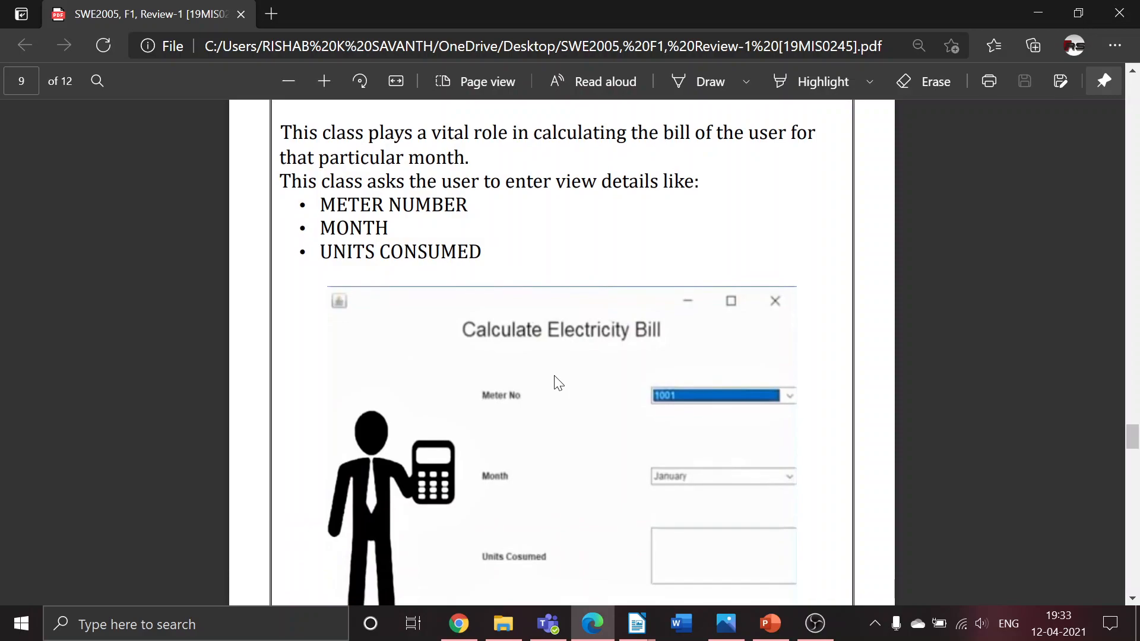
{"action": "mouse_move", "coordinate": [554, 406]}
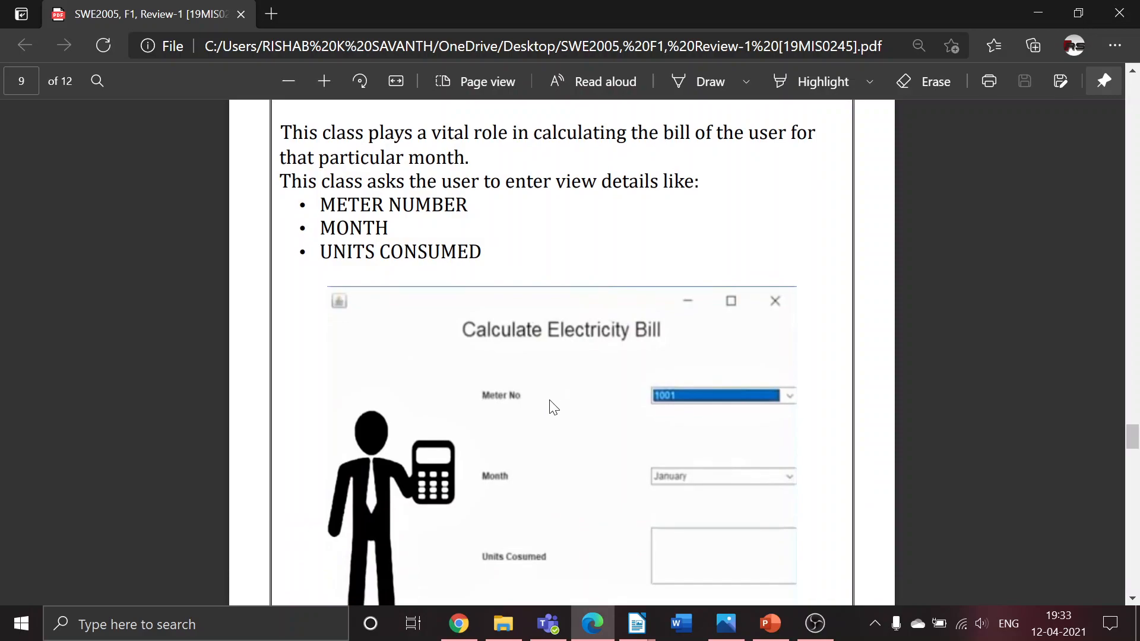
{"action": "mouse_move", "coordinate": [590, 418]}
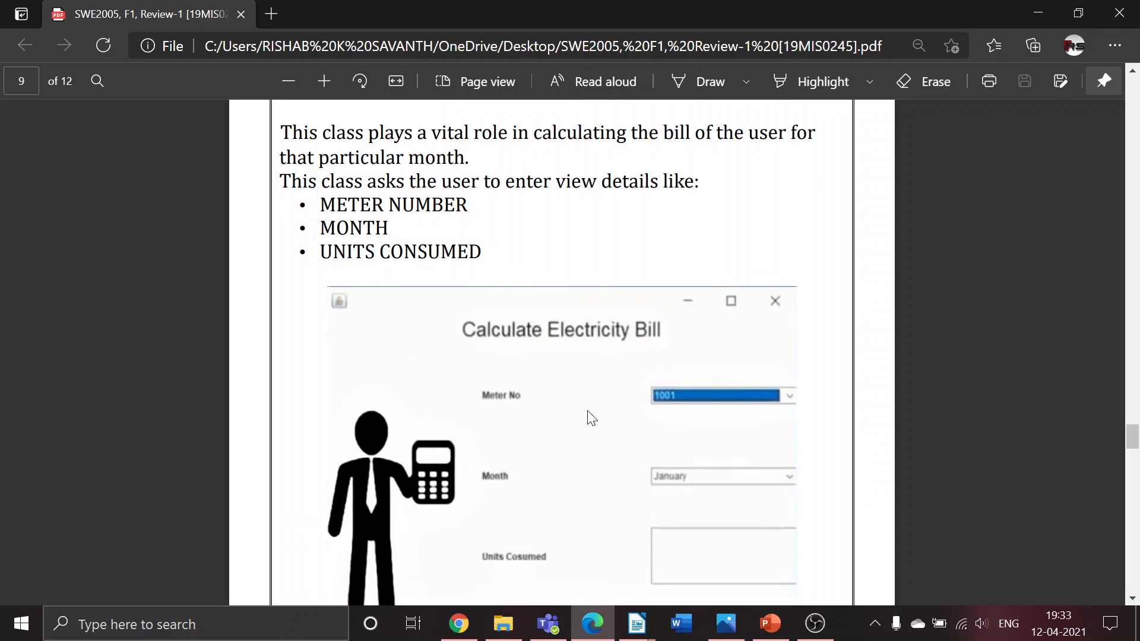
{"action": "mouse_move", "coordinate": [531, 476]}
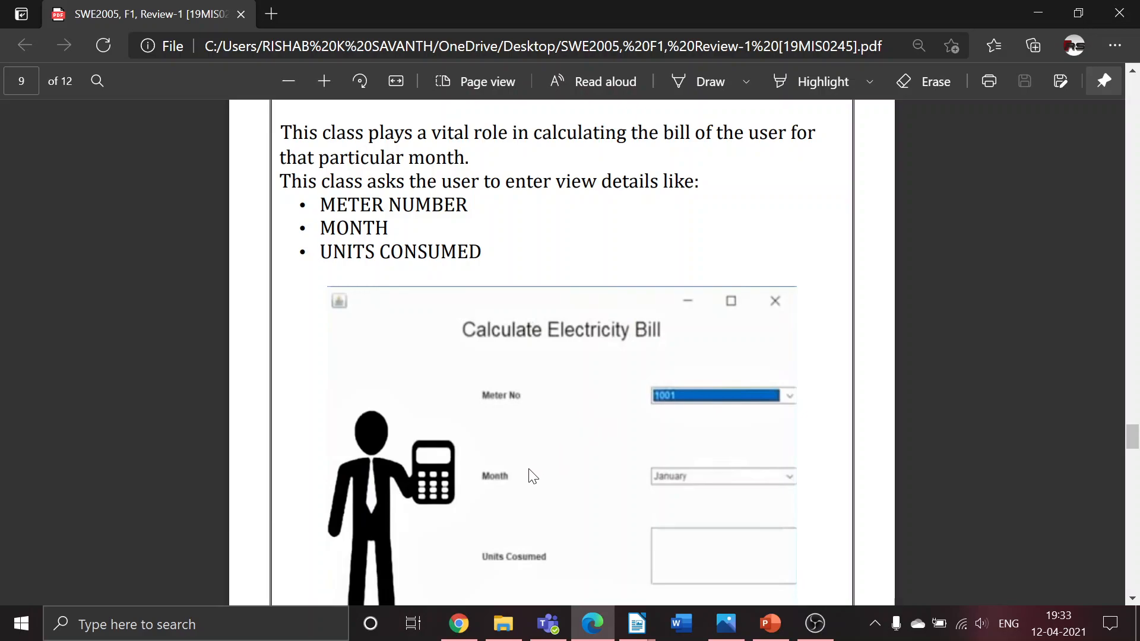
{"action": "scroll", "scroll_direction": "down", "scroll_amount": 3}
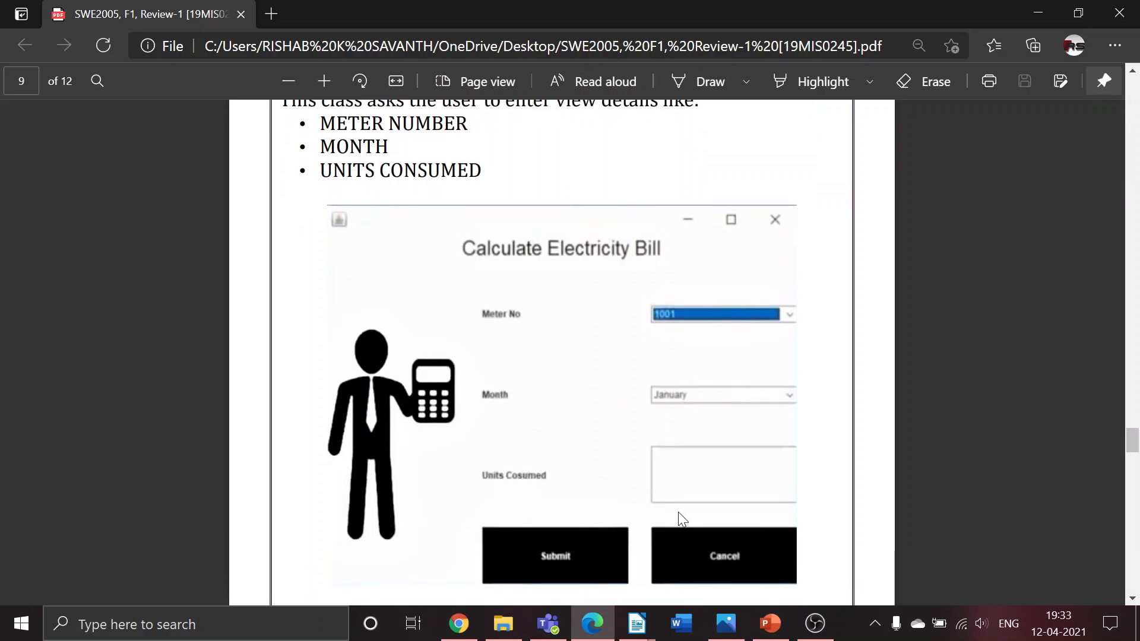
{"action": "mouse_move", "coordinate": [689, 423]}
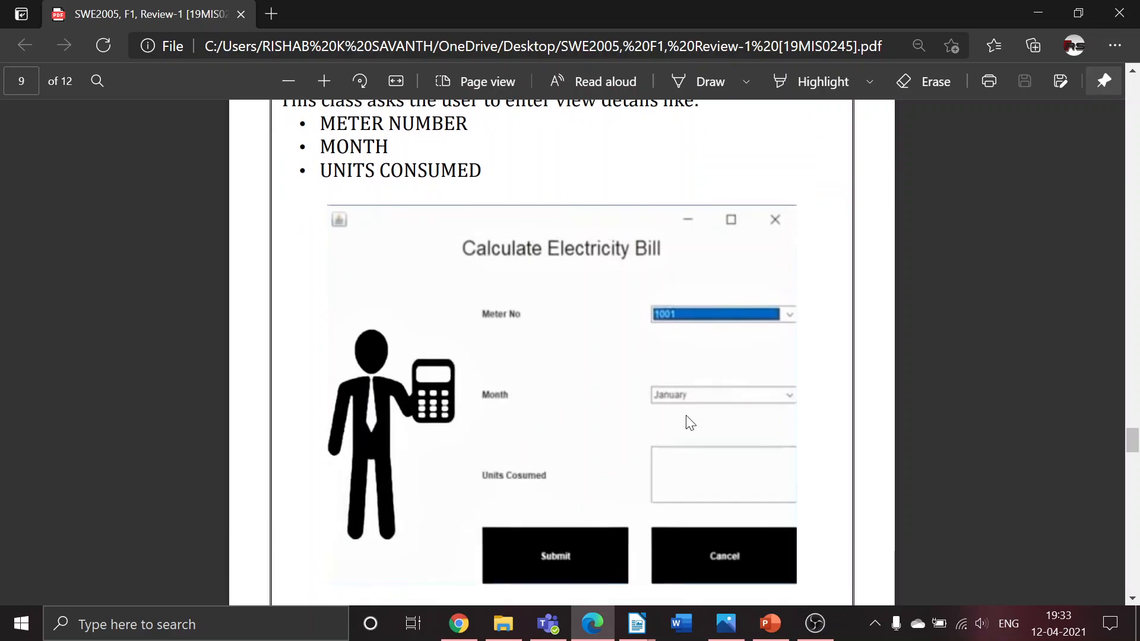
{"action": "scroll", "scroll_direction": "down", "scroll_amount": 3}
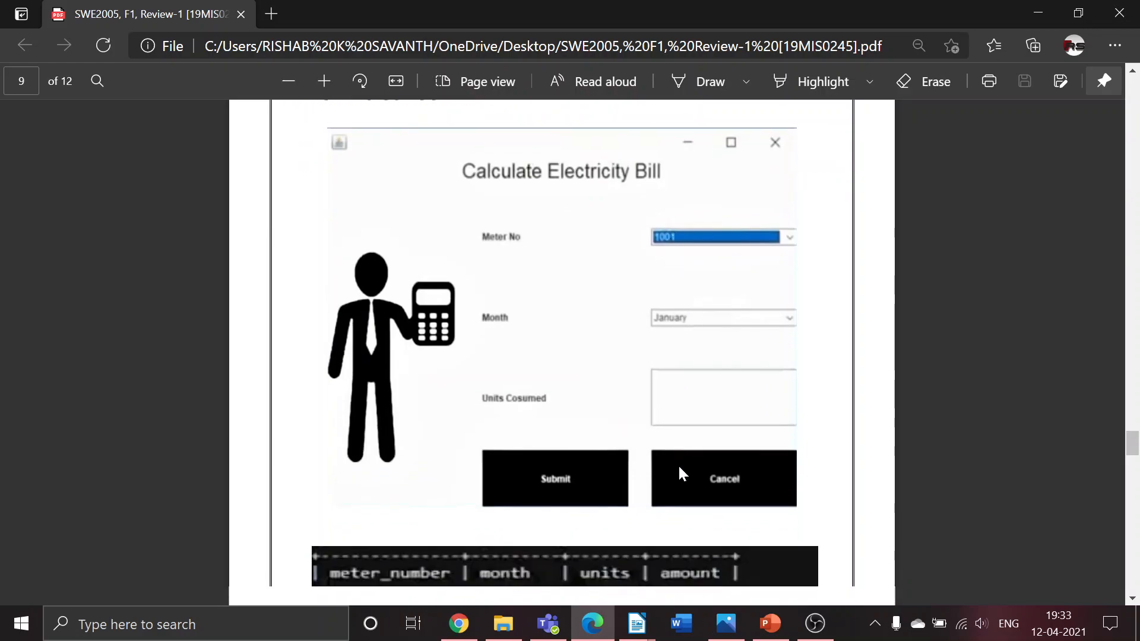
{"action": "scroll", "scroll_direction": "down", "scroll_amount": 3}
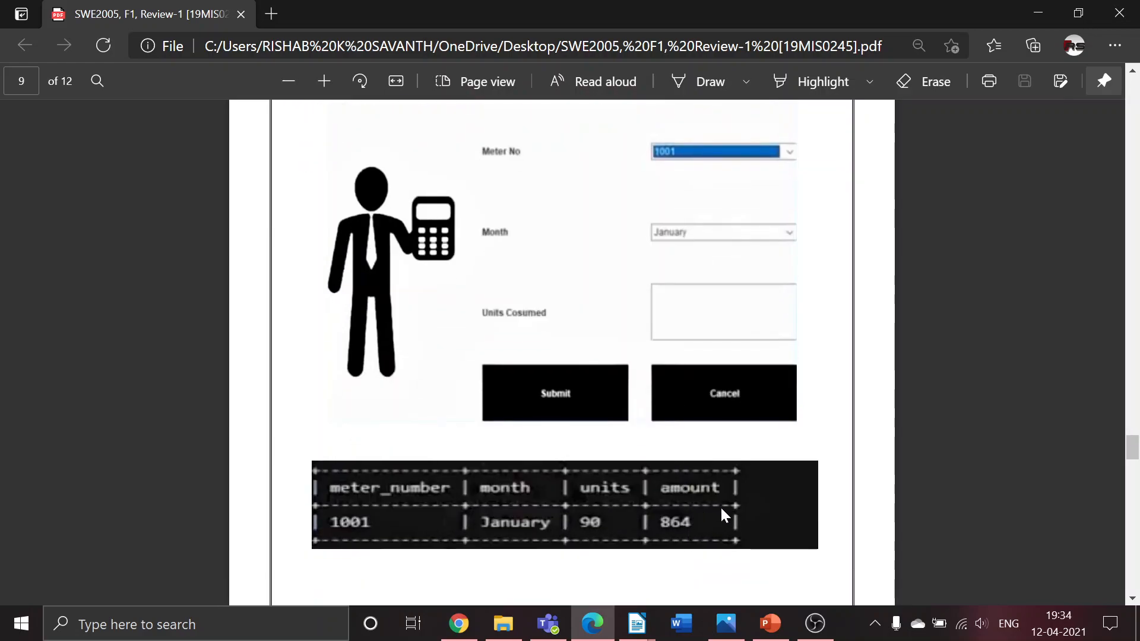
{"action": "mouse_move", "coordinate": [638, 542]}
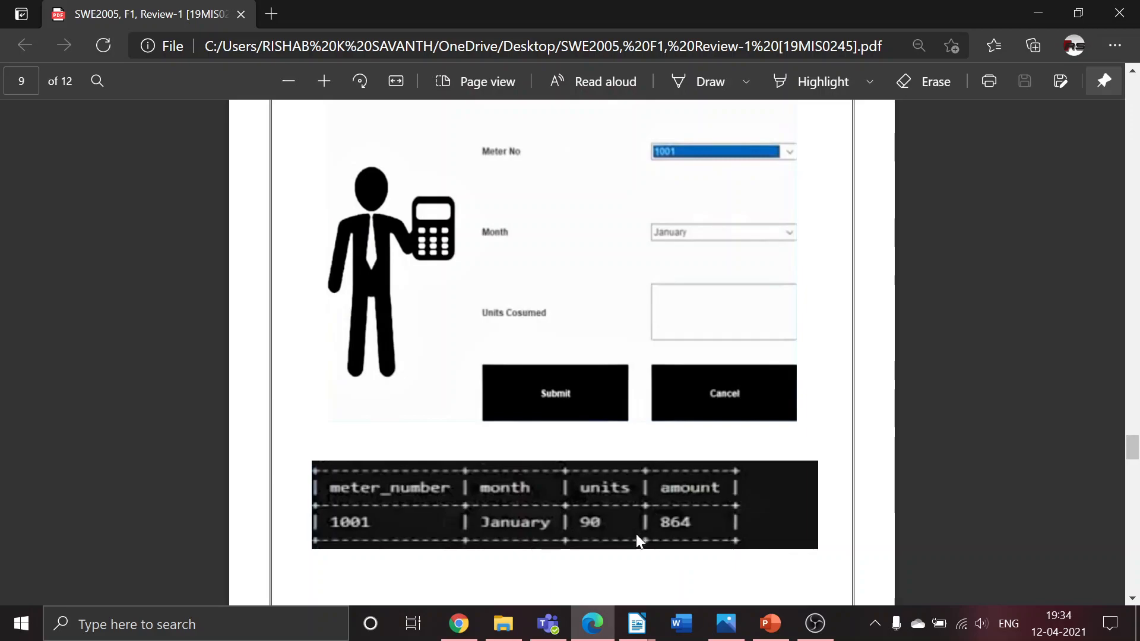
{"action": "mouse_move", "coordinate": [705, 529]}
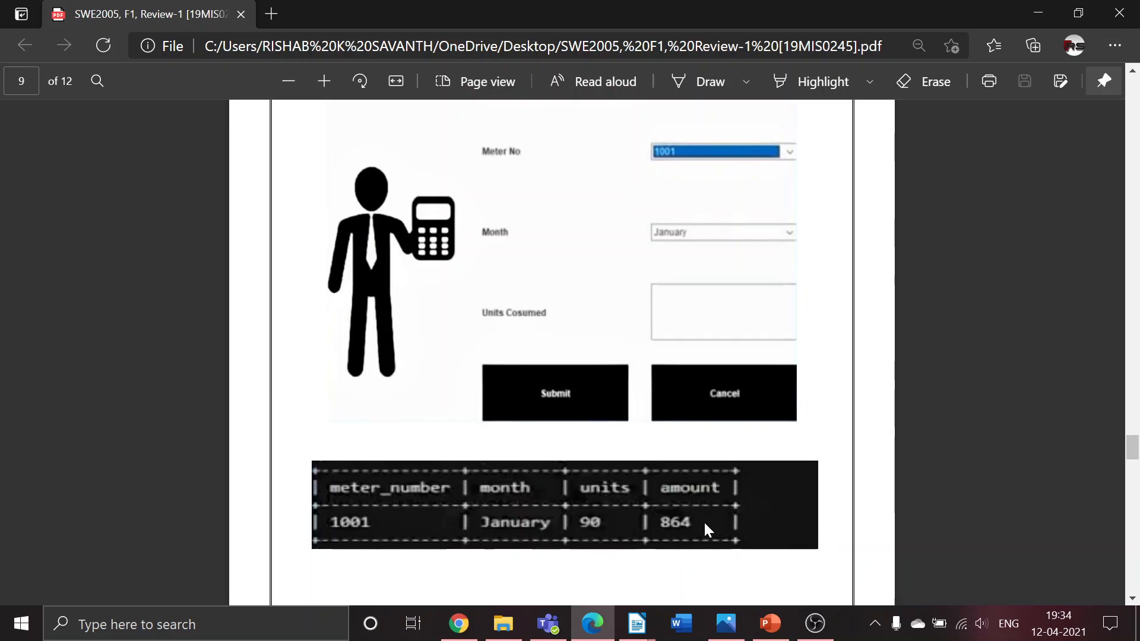
{"action": "mouse_move", "coordinate": [734, 506]}
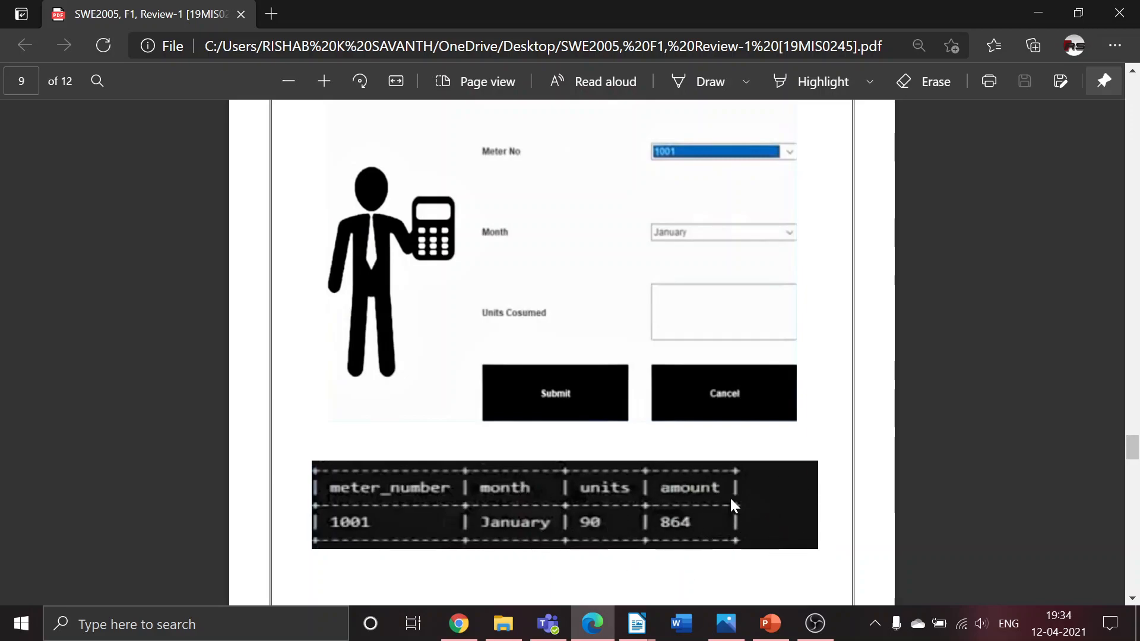
{"action": "mouse_move", "coordinate": [797, 535]}
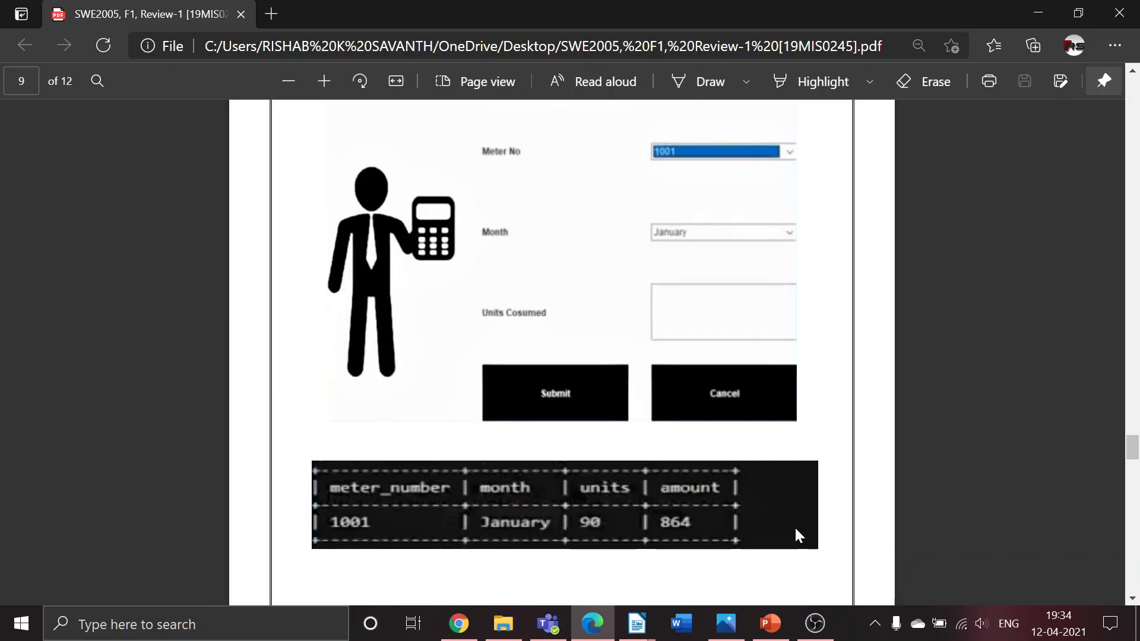
{"action": "scroll", "scroll_direction": "down", "scroll_amount": 3}
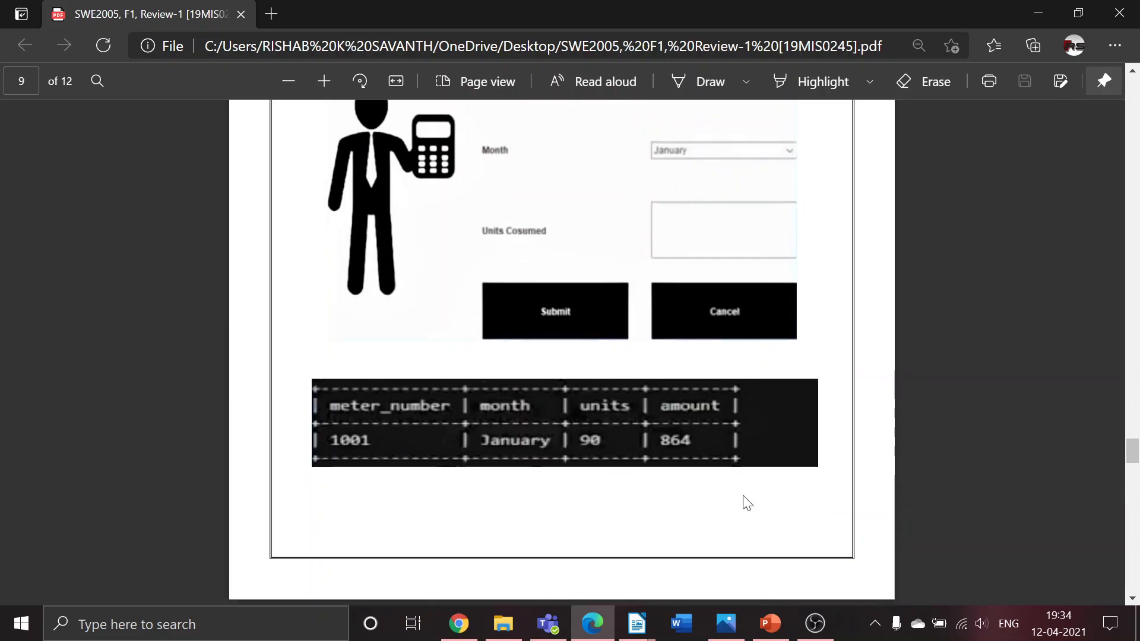
Step: Scroll through page 10's January bill screenshot until TOTAL PAYABLE 864 shows
{"action": "scroll", "scroll_direction": "down", "scroll_amount": 3}
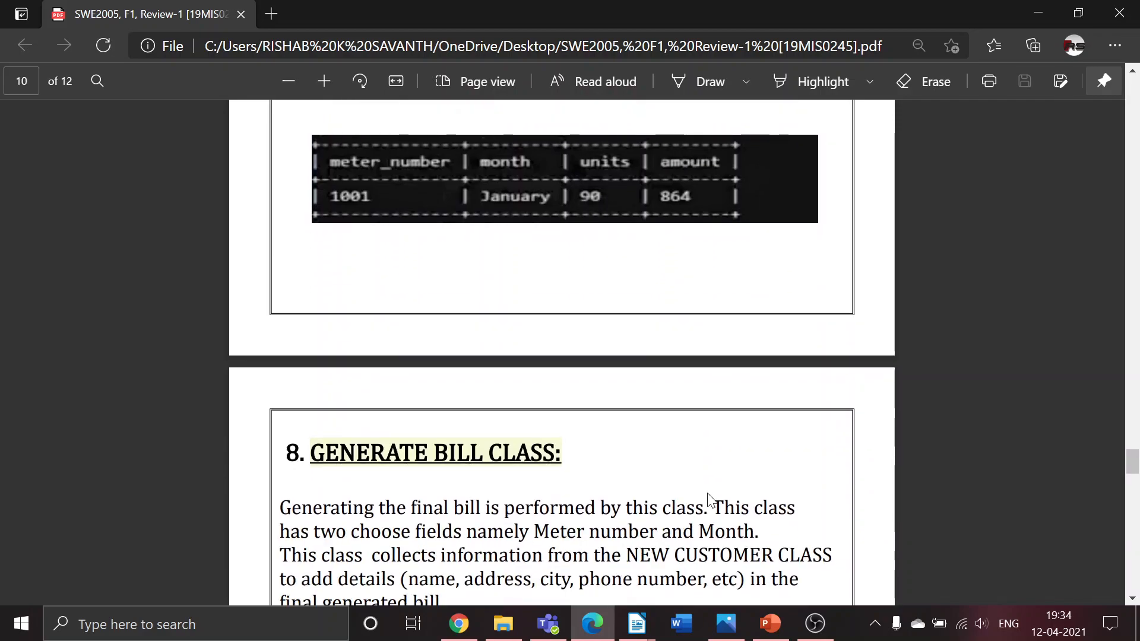
{"action": "scroll", "scroll_direction": "down", "scroll_amount": 3}
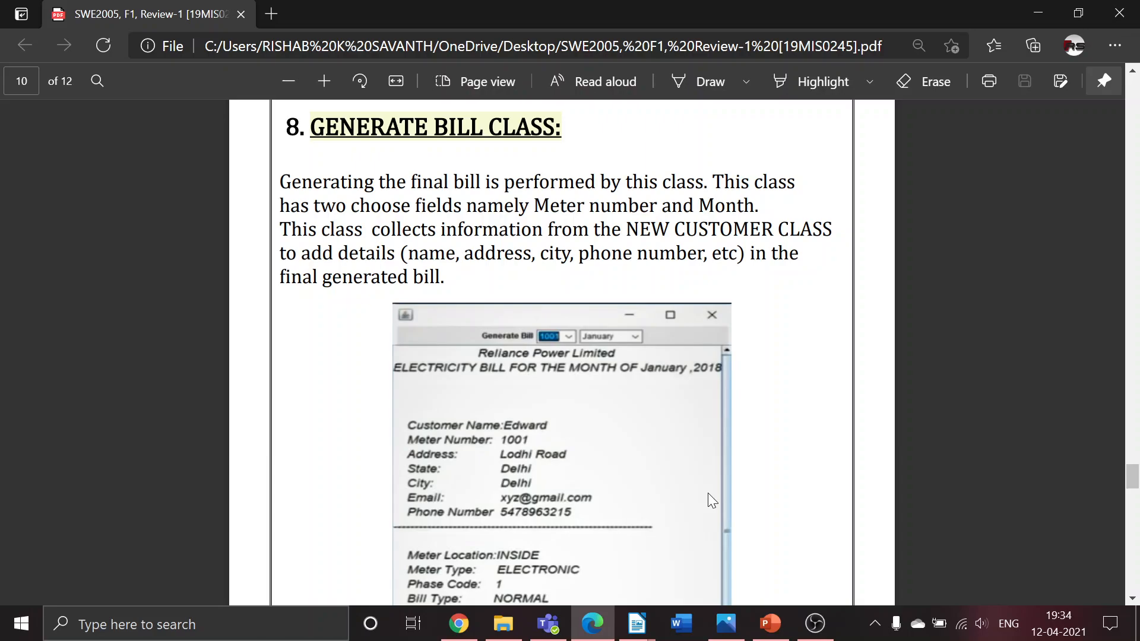
{"action": "scroll", "scroll_direction": "down", "scroll_amount": 3}
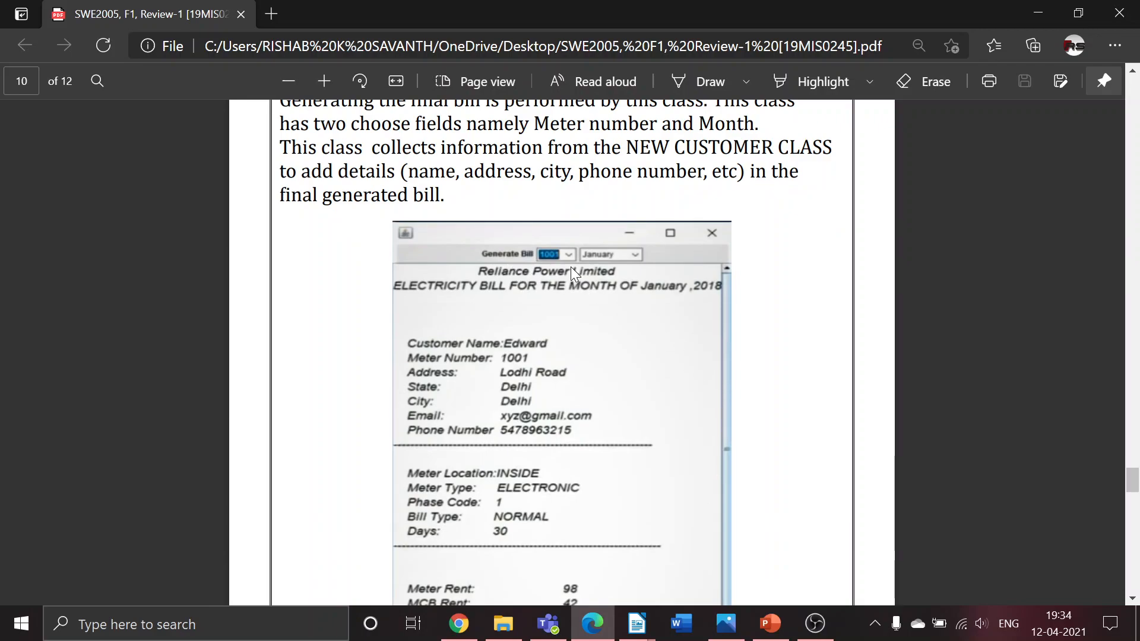
{"action": "mouse_move", "coordinate": [589, 399]}
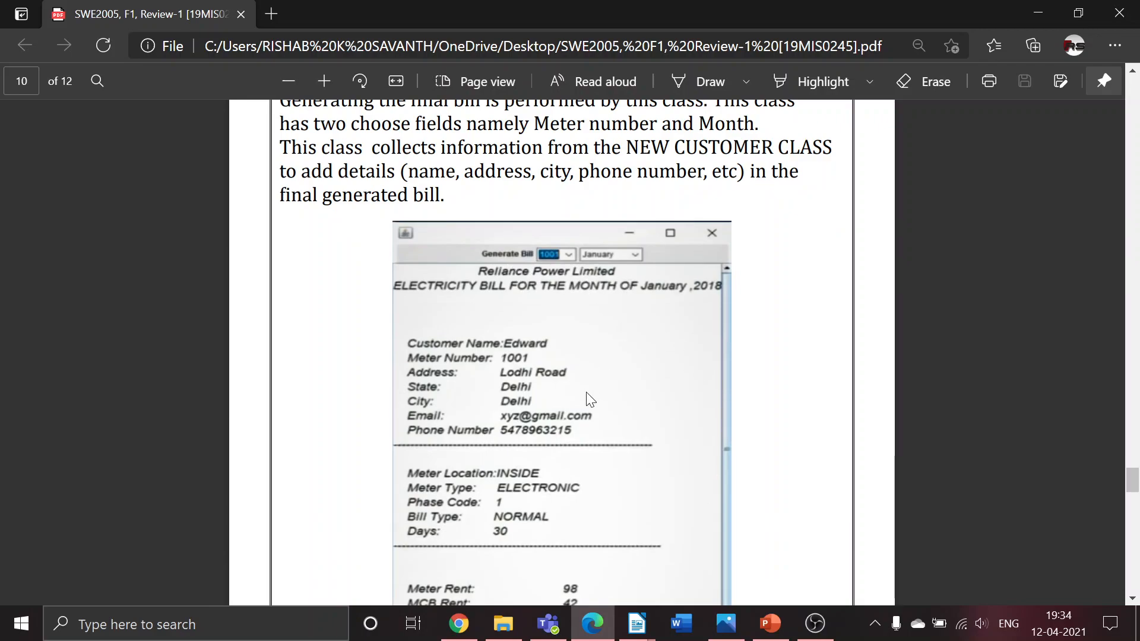
{"action": "scroll", "scroll_direction": "down", "scroll_amount": 3}
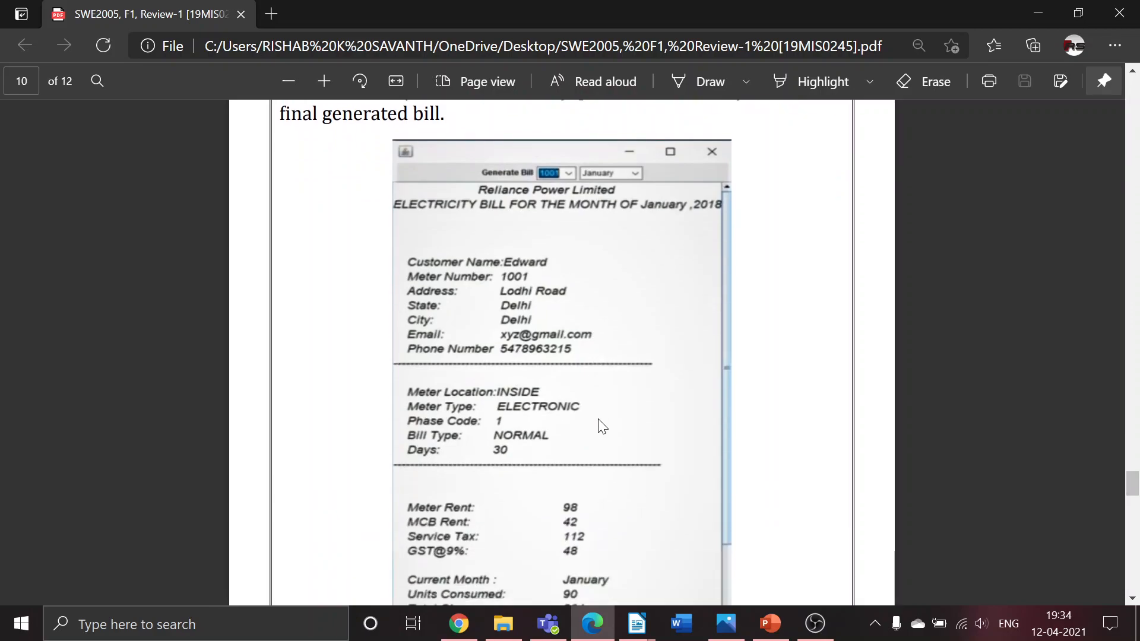
{"action": "mouse_move", "coordinate": [531, 313]}
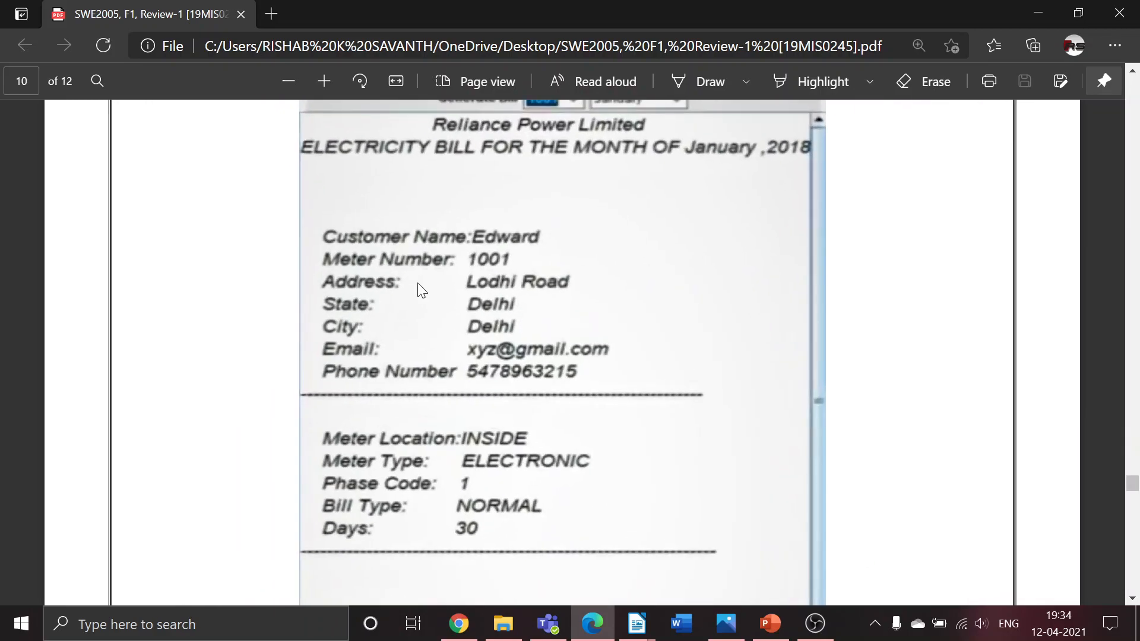
{"action": "scroll", "scroll_direction": "down", "scroll_amount": 3}
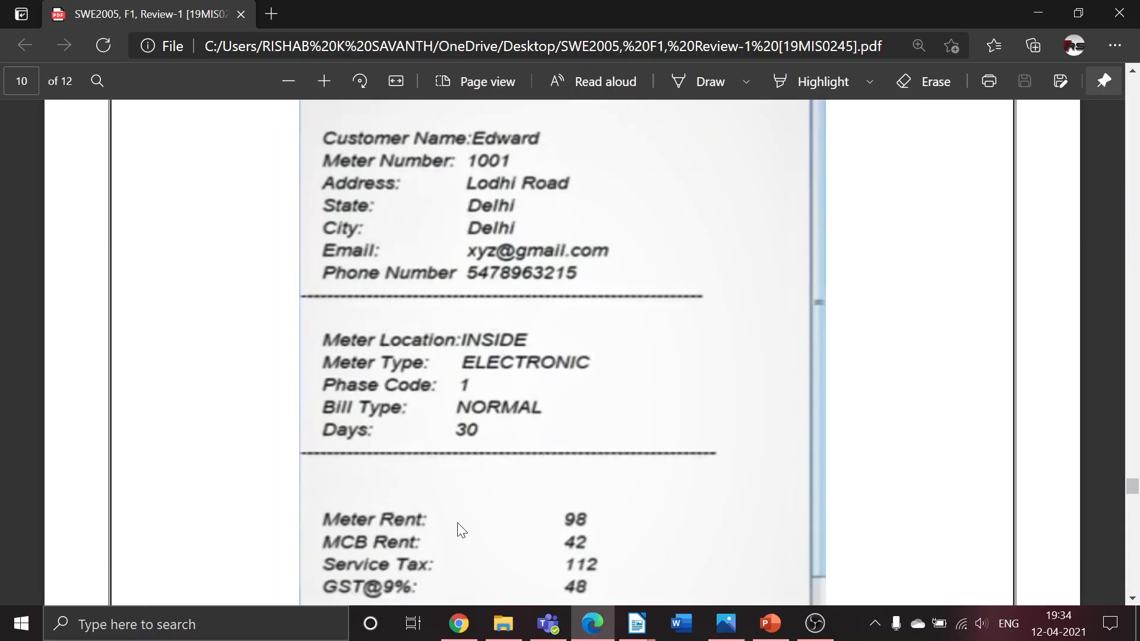
{"action": "scroll", "scroll_direction": "down", "scroll_amount": 3}
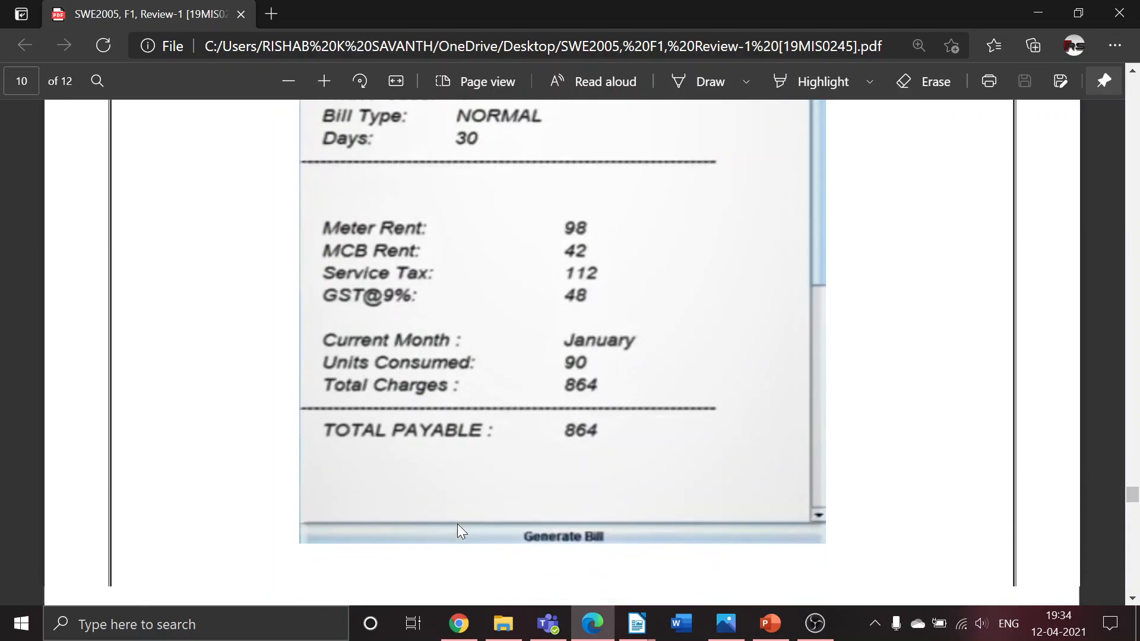
{"action": "scroll", "scroll_direction": "up", "scroll_amount": 3}
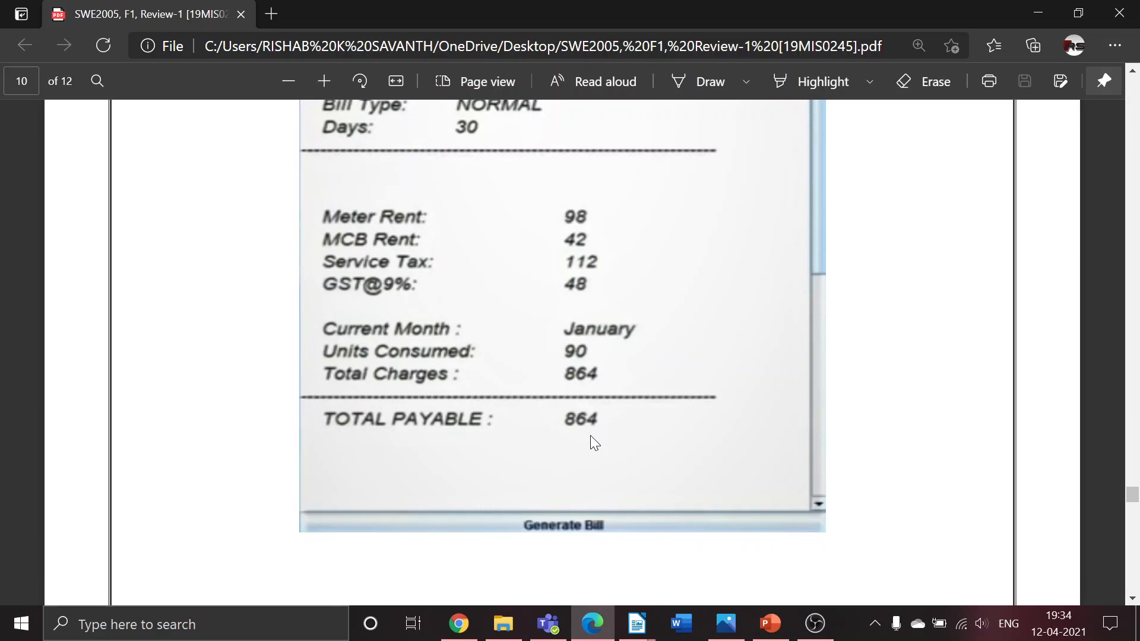
{"action": "left_click", "coordinate": [289, 80]}
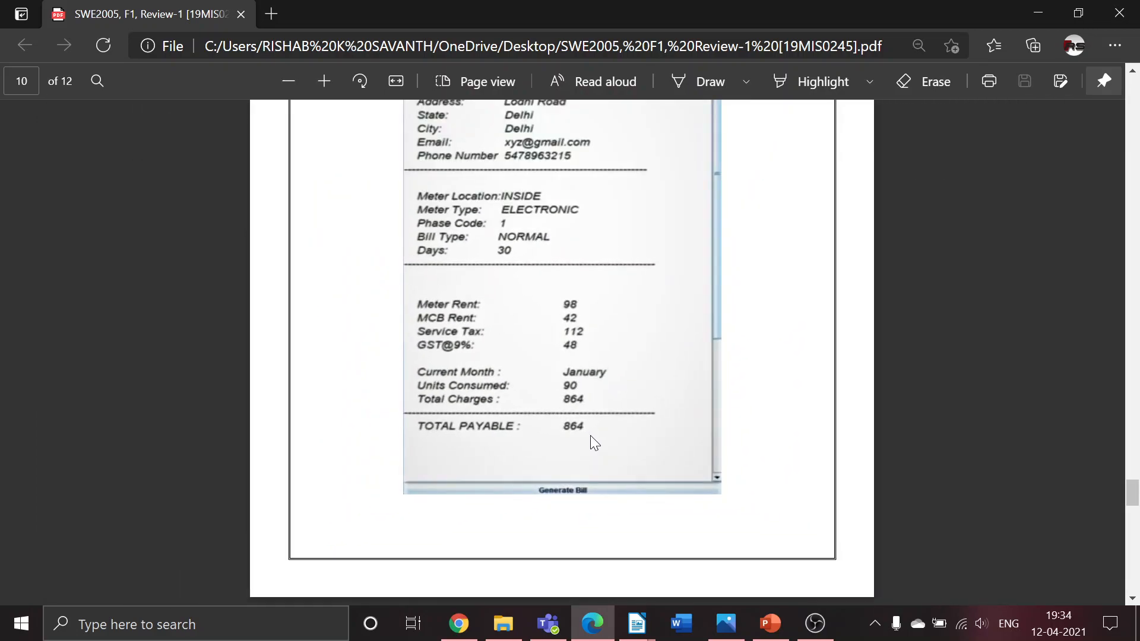
Step: Scroll page 11 past the Pay Bill Class text and Paytm screenshots to the CONCLUSION heading
{"action": "scroll", "scroll_direction": "down", "scroll_amount": 3}
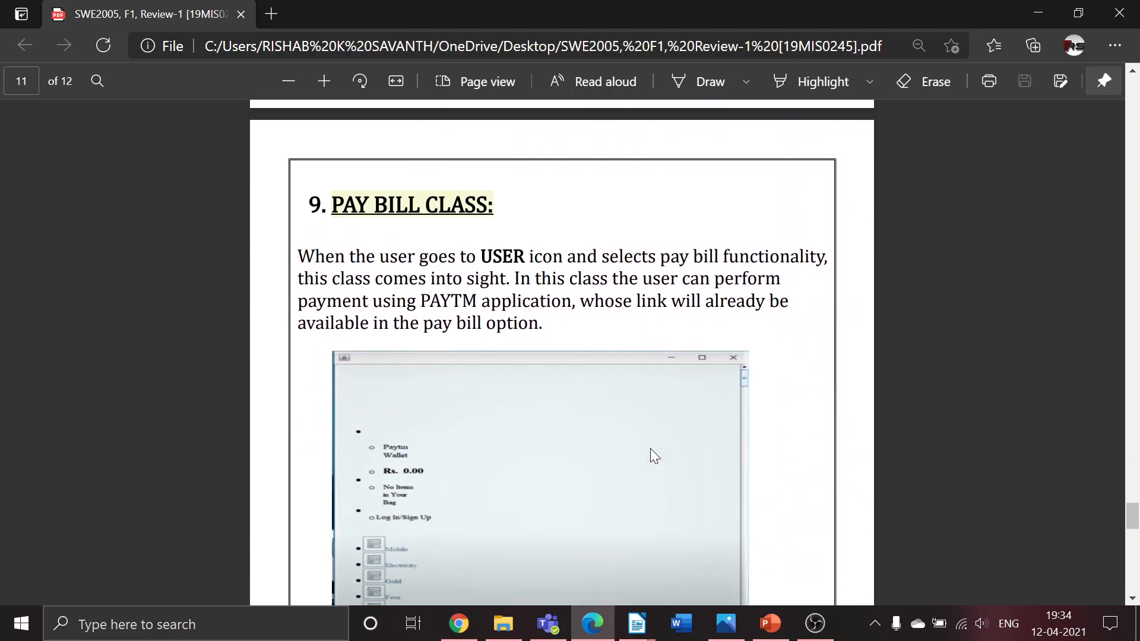
{"action": "scroll", "scroll_direction": "down", "scroll_amount": 3}
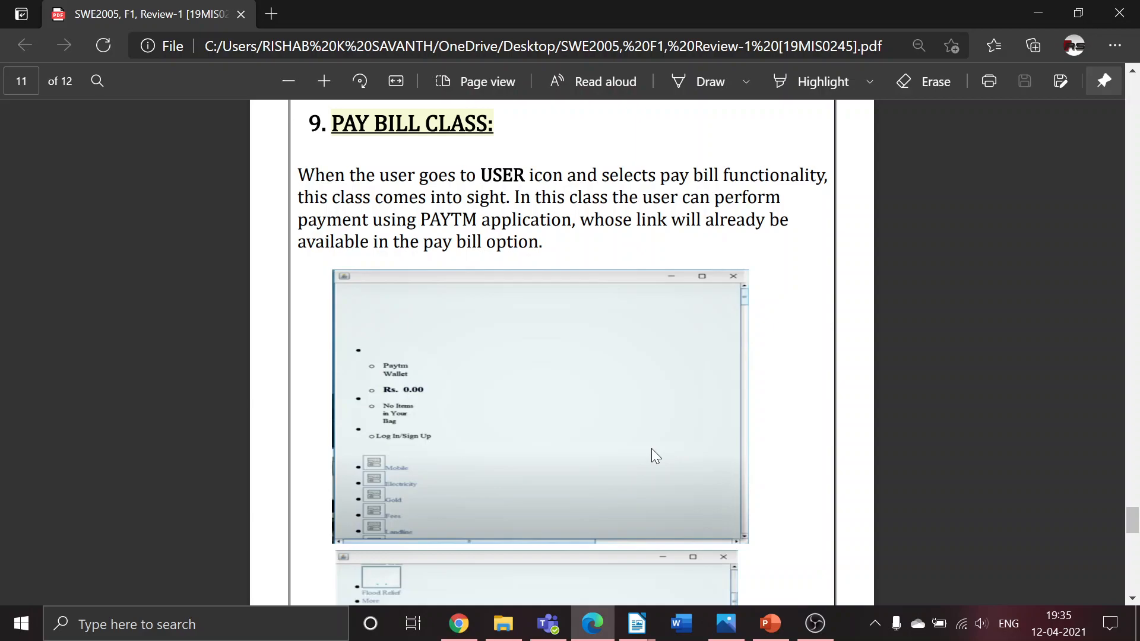
{"action": "scroll", "scroll_direction": "down", "scroll_amount": 3}
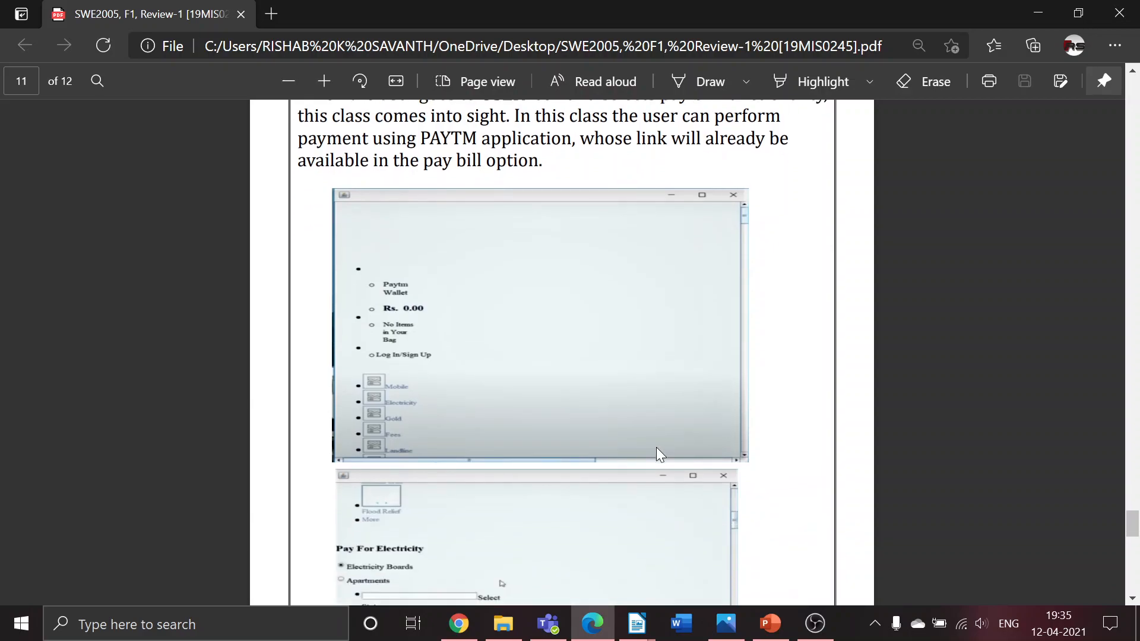
{"action": "scroll", "scroll_direction": "up", "scroll_amount": 3}
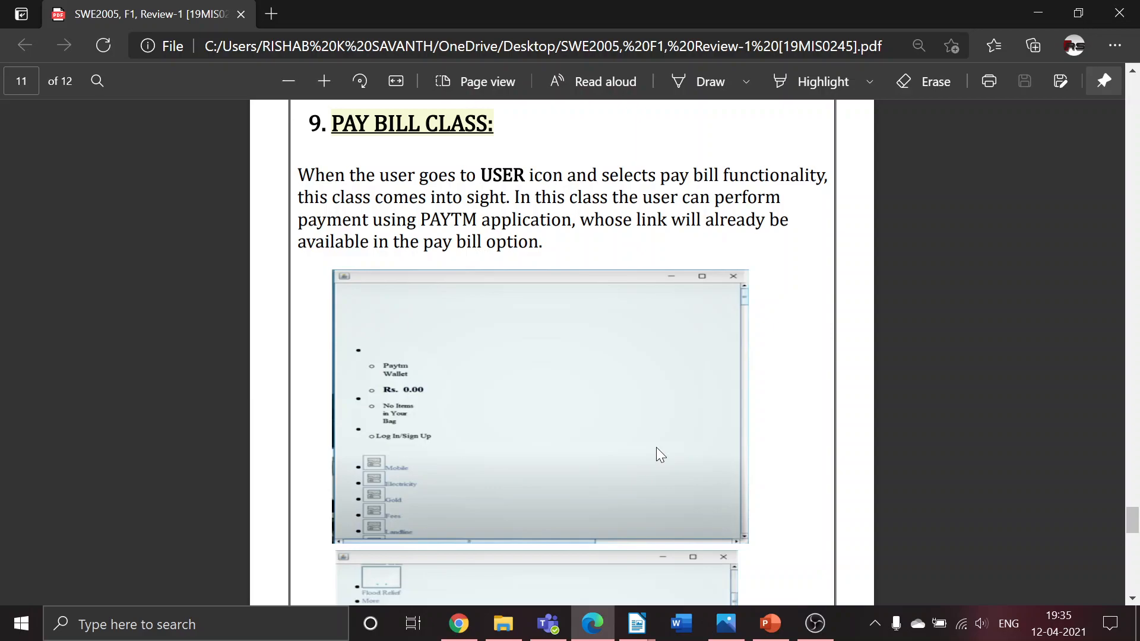
{"action": "scroll", "scroll_direction": "up", "scroll_amount": 3}
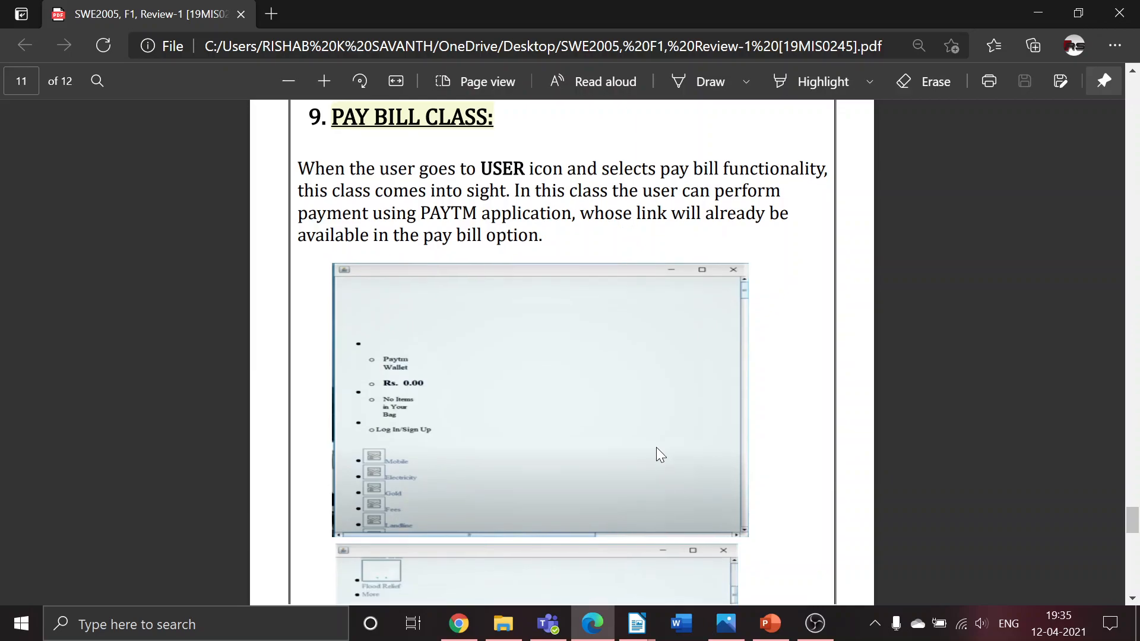
{"action": "scroll", "scroll_direction": "down", "scroll_amount": 3}
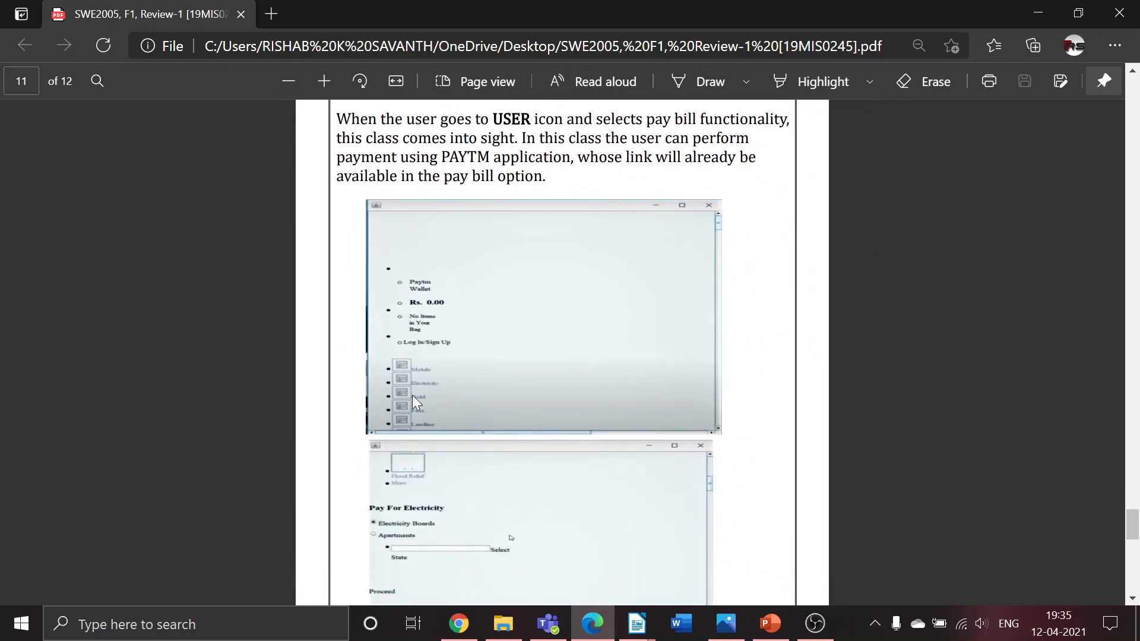
{"action": "scroll", "scroll_direction": "down", "scroll_amount": 3}
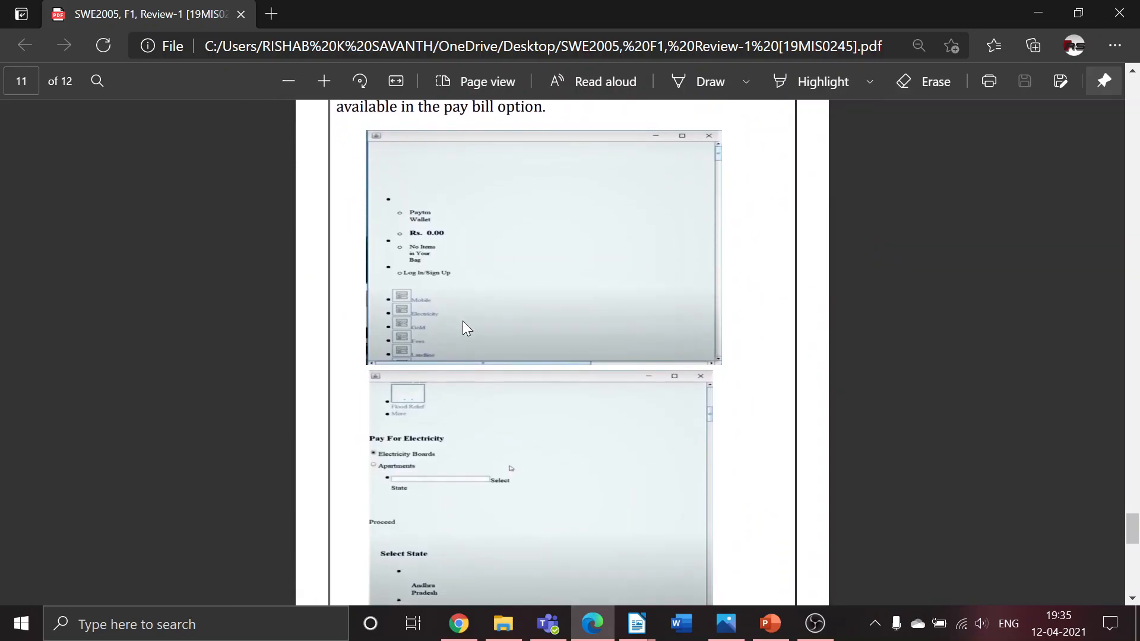
{"action": "scroll", "scroll_direction": "down", "scroll_amount": 3}
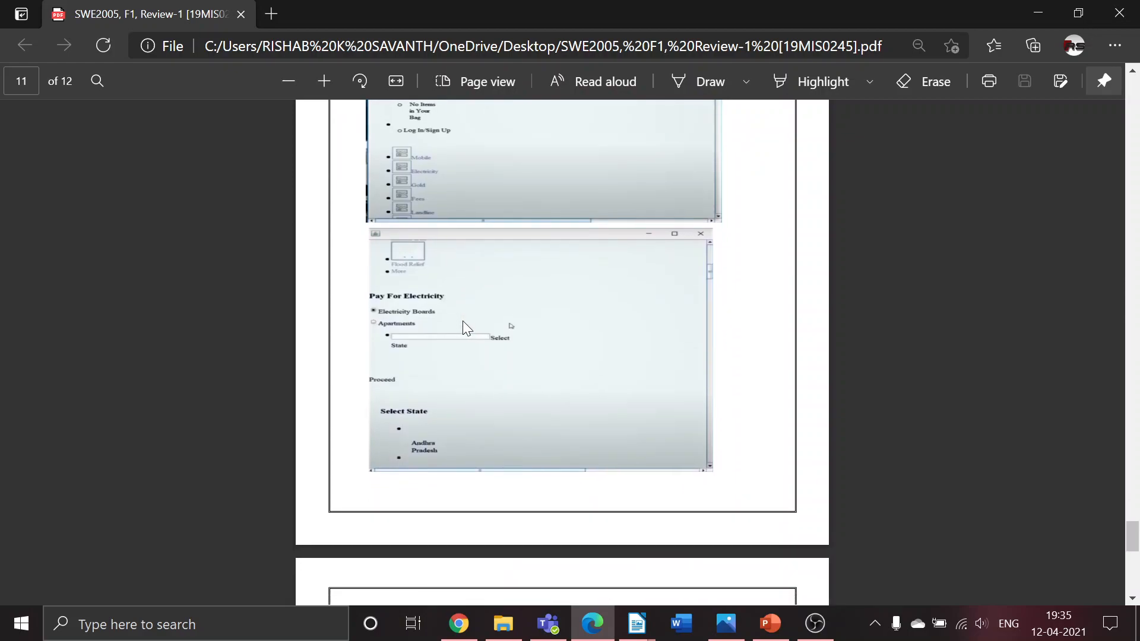
{"action": "scroll", "scroll_direction": "down", "scroll_amount": 3}
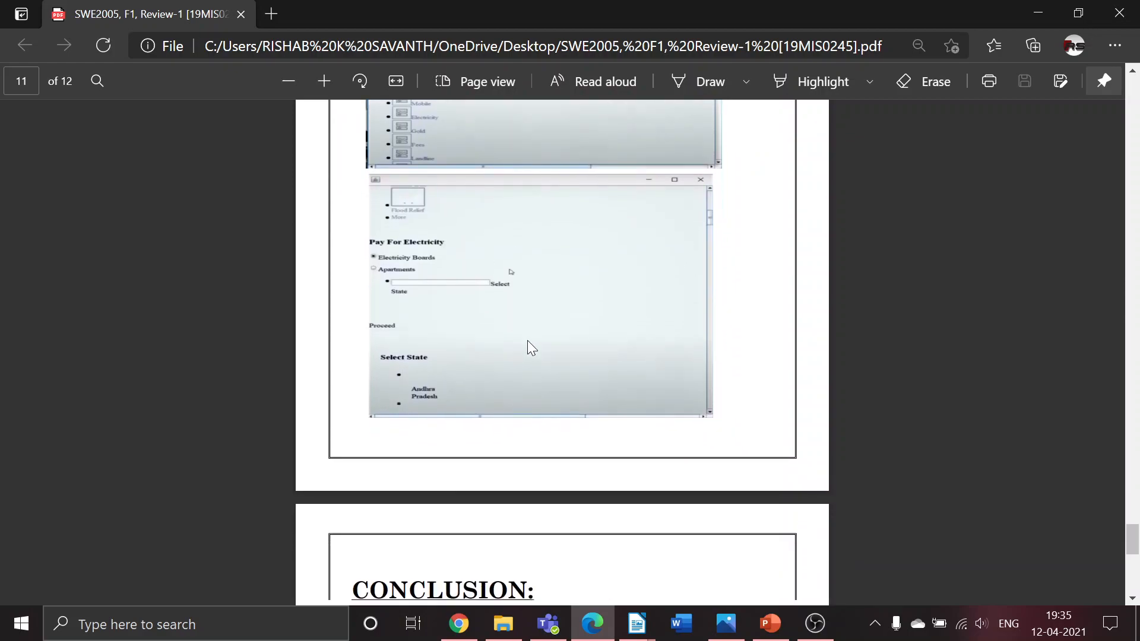
Step: Scroll to page 12 to show the Conclusion through its point on digitalizing common jobs
{"action": "scroll", "scroll_direction": "down", "scroll_amount": 3}
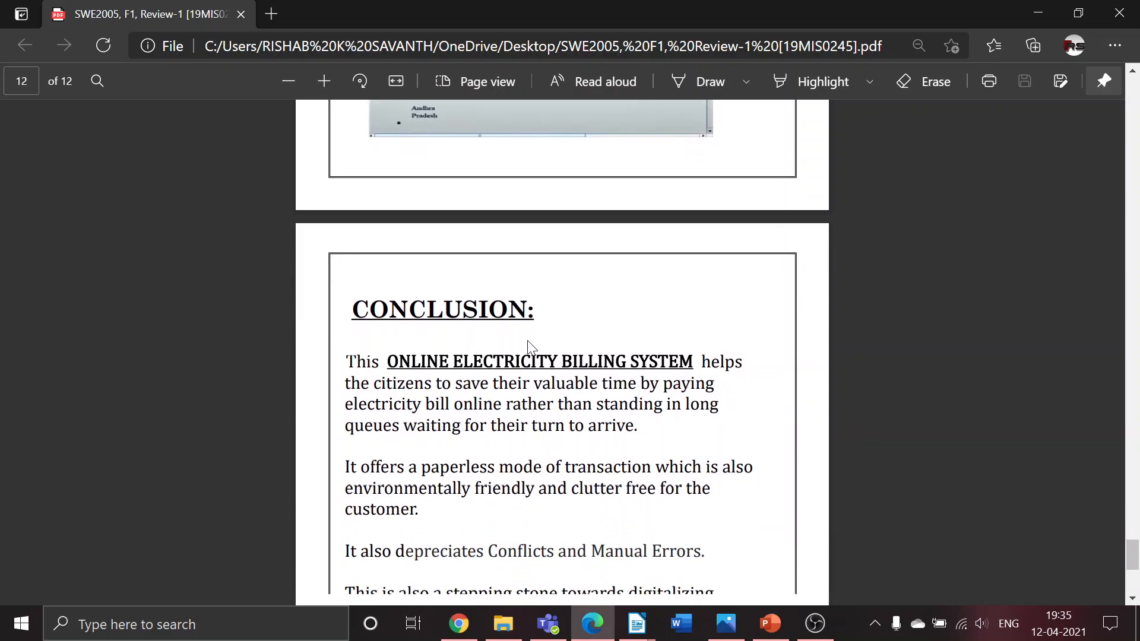
{"action": "scroll", "scroll_direction": "down", "scroll_amount": 3}
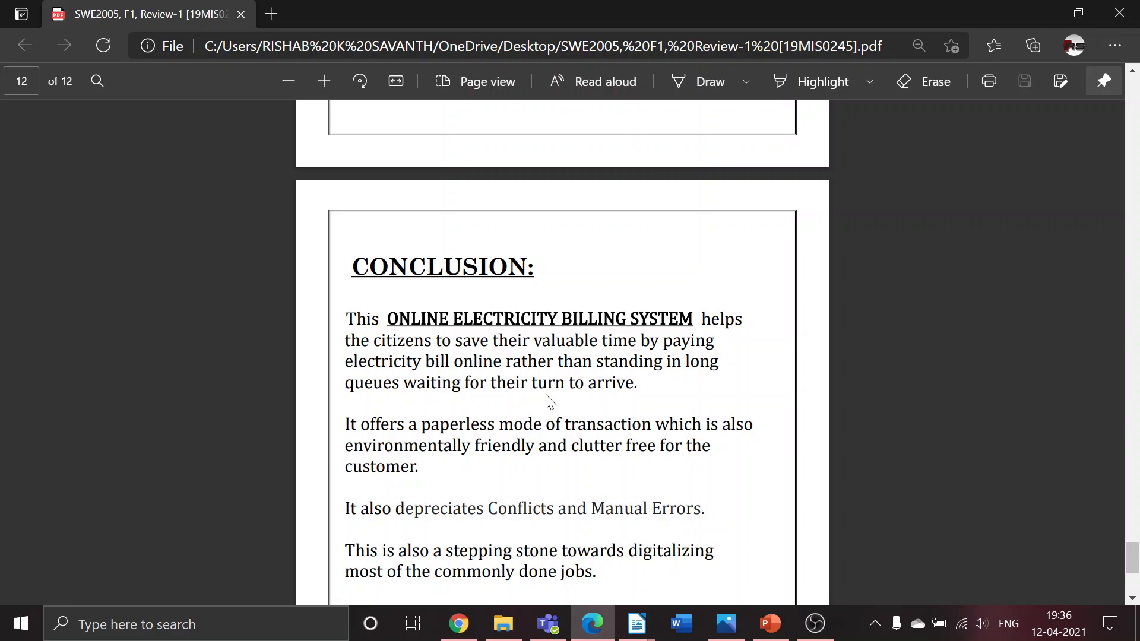
{"action": "mouse_move", "coordinate": [542, 401]}
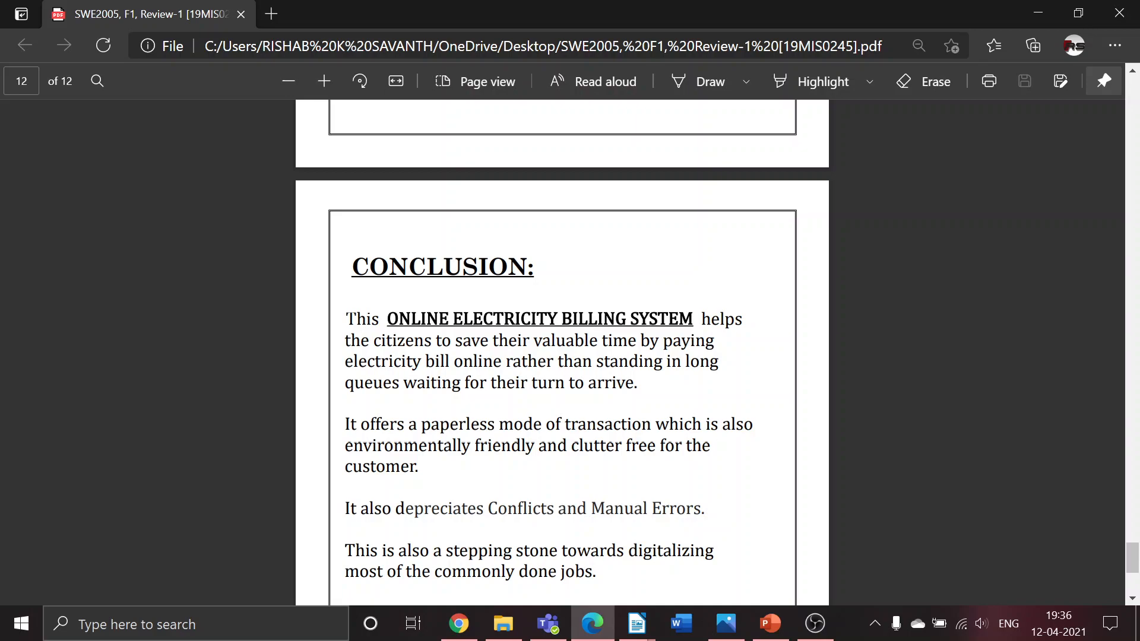
{"action": "mouse_move", "coordinate": [498, 473]}
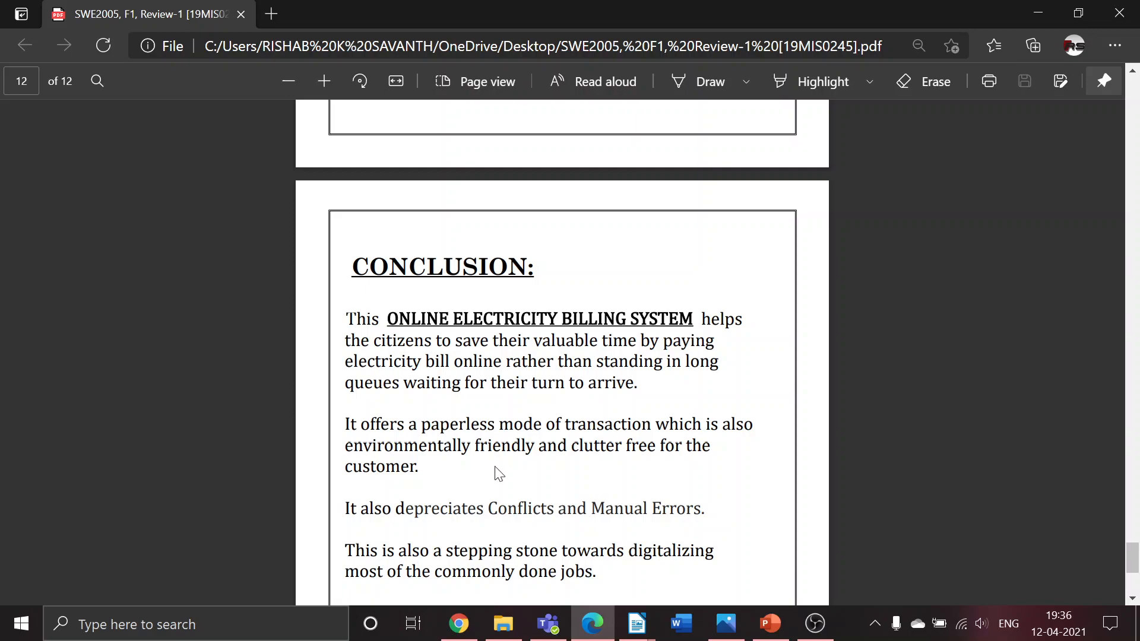
{"action": "mouse_move", "coordinate": [641, 495]}
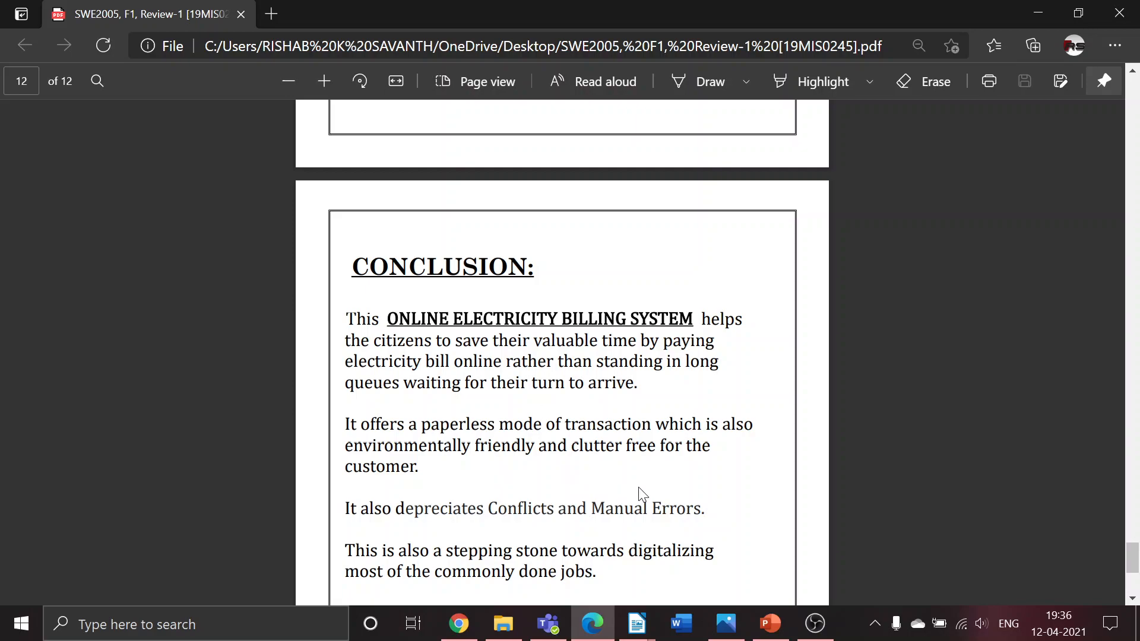
{"action": "mouse_move", "coordinate": [428, 531]}
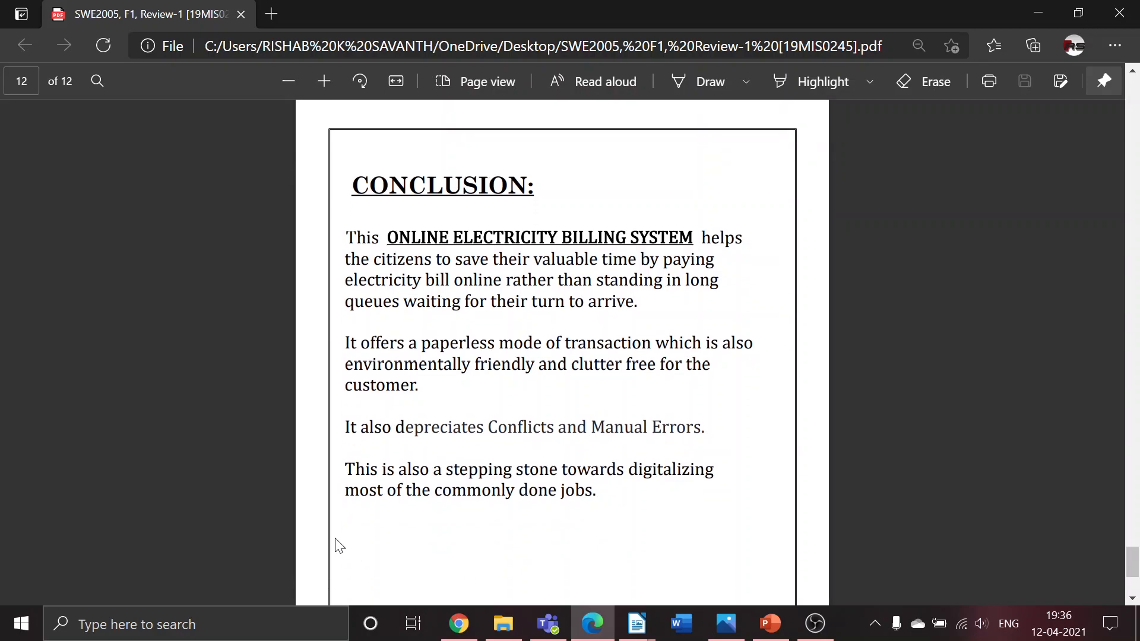
{"action": "mouse_move", "coordinate": [342, 540]}
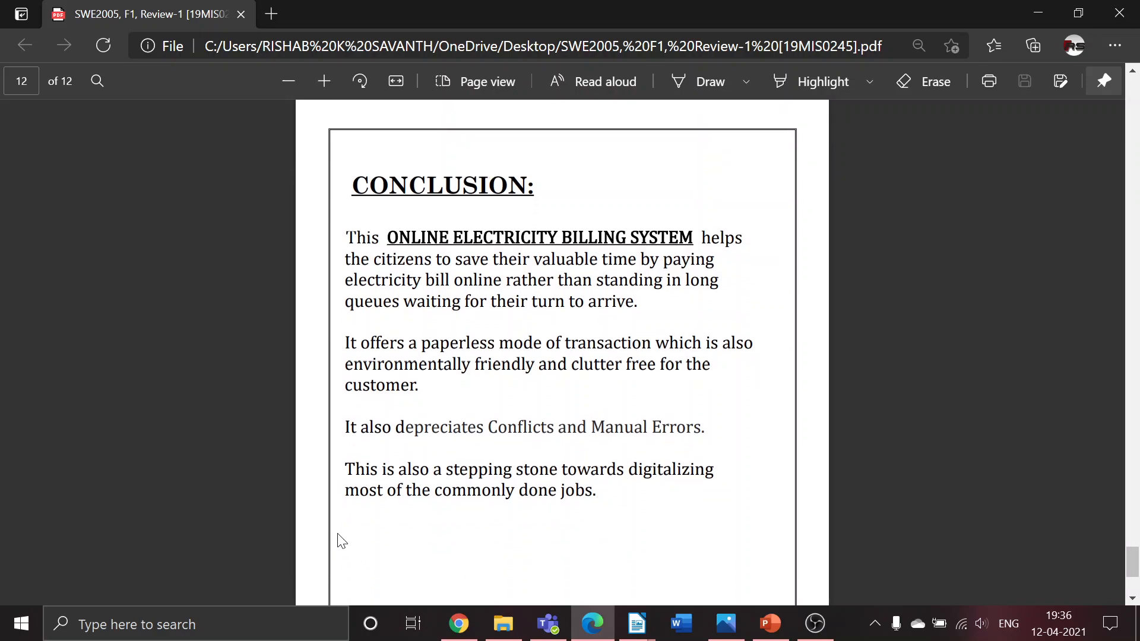